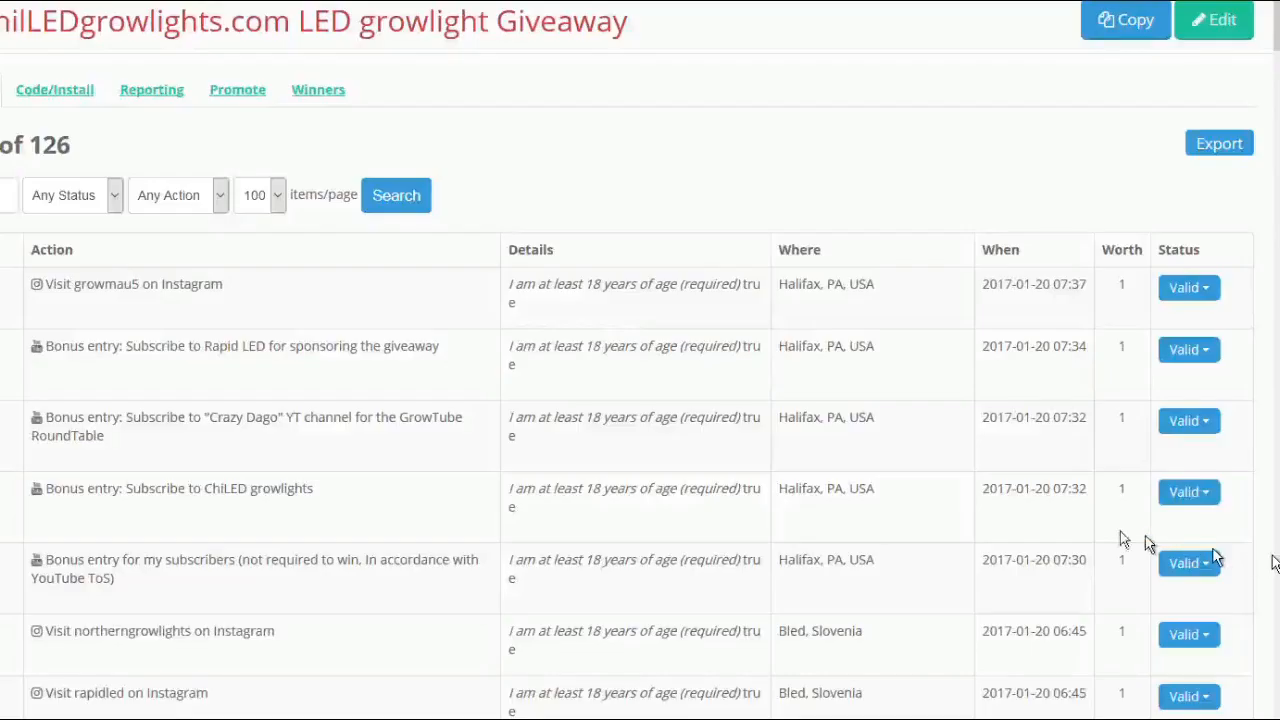
pyautogui.moveTo(530, 390)
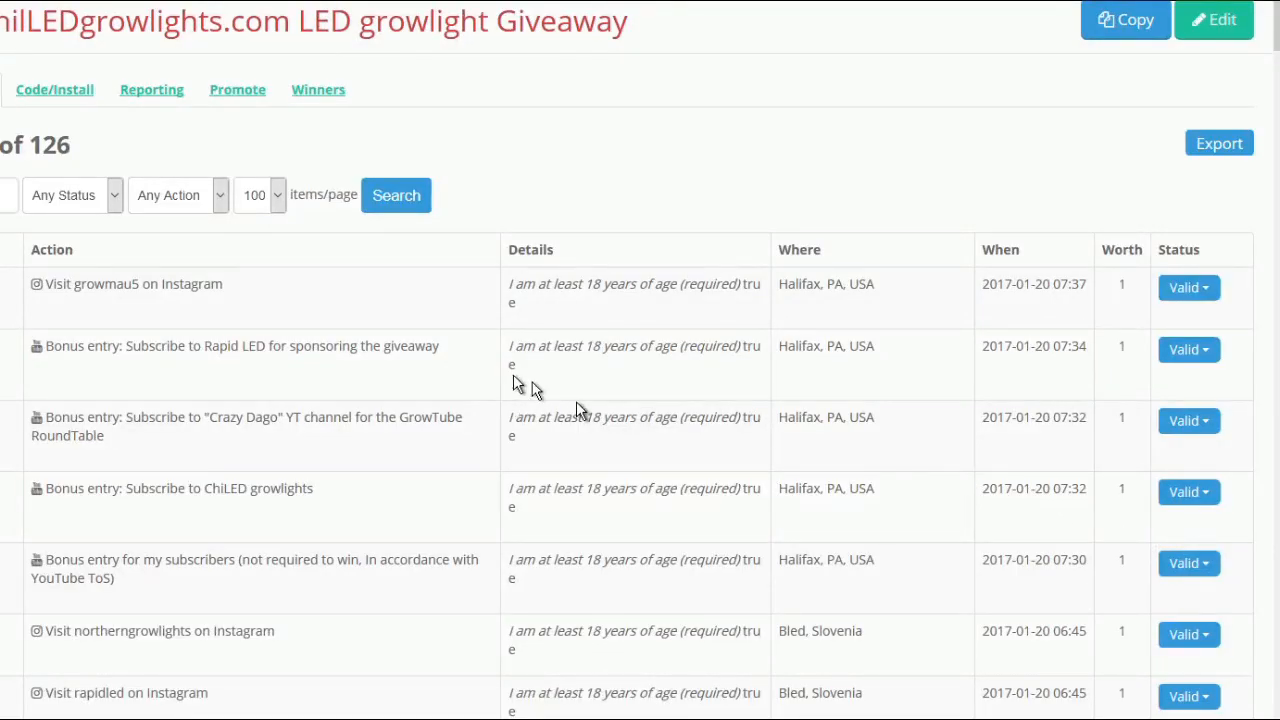
pyautogui.moveTo(630, 392)
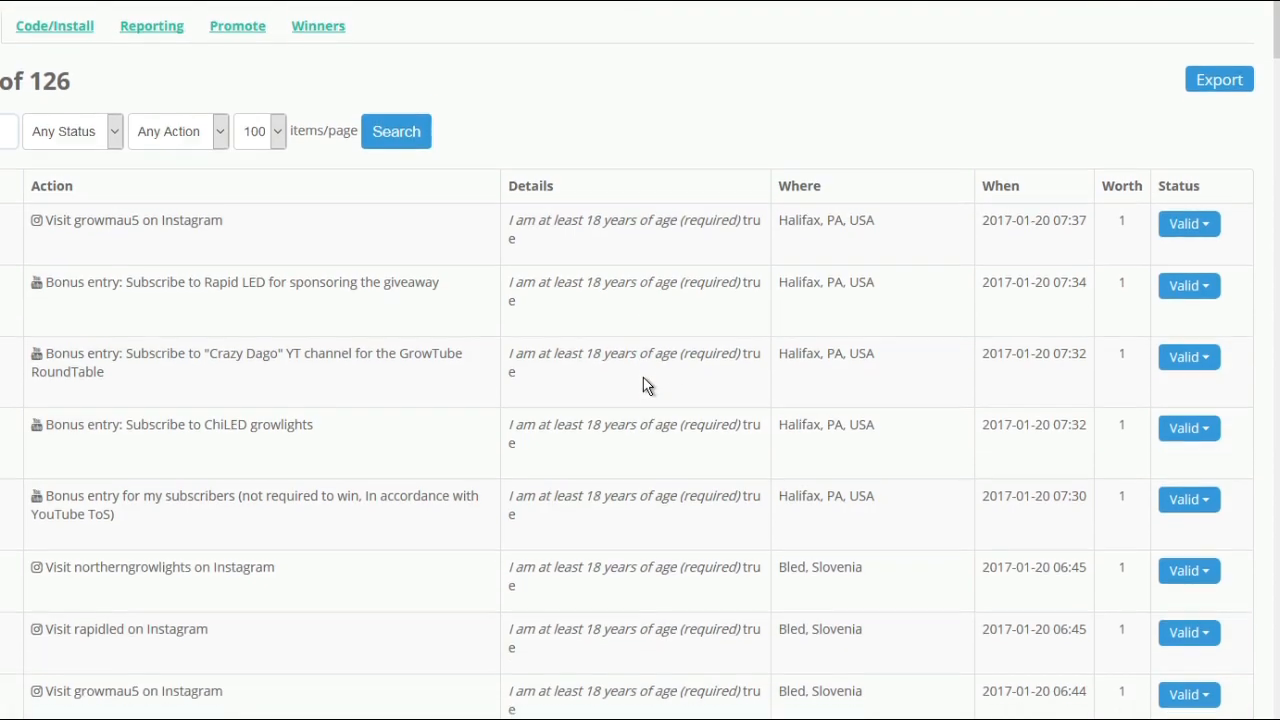
# Invalidate the Bled, Slovenia Rapid LED and Crazy Dago bonus entries
pyautogui.scroll(-3)
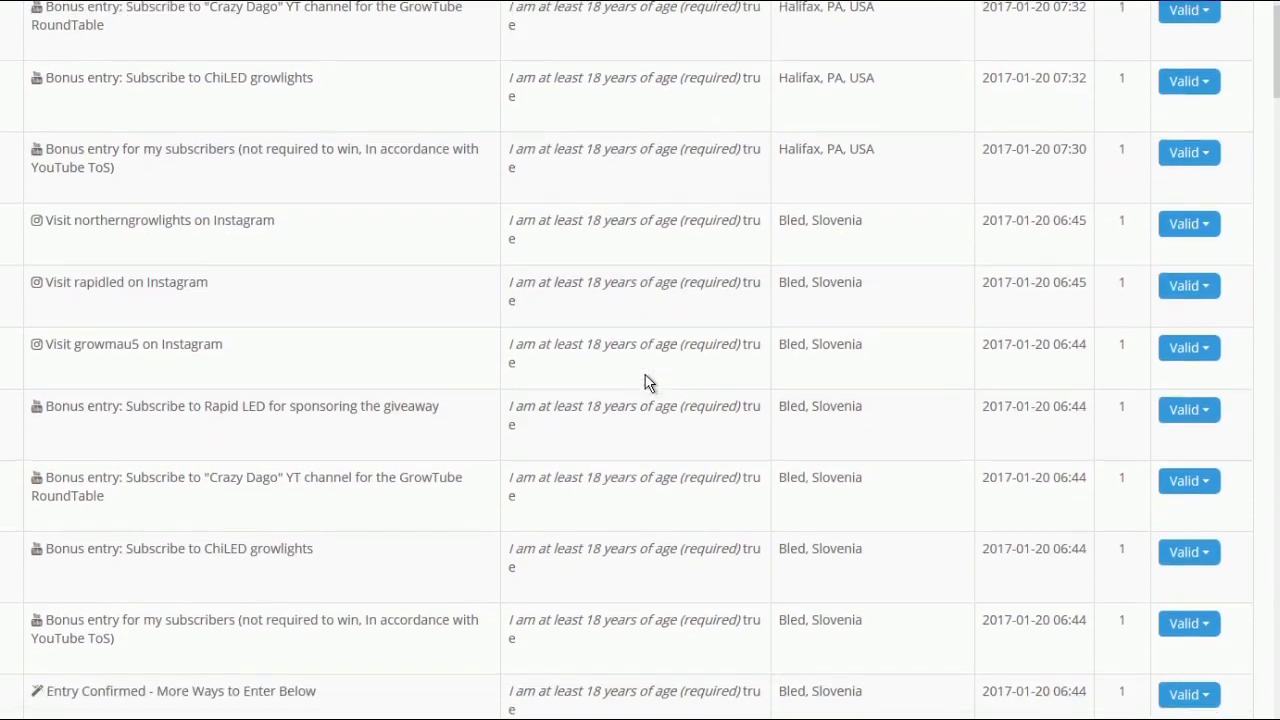
pyautogui.scroll(-3)
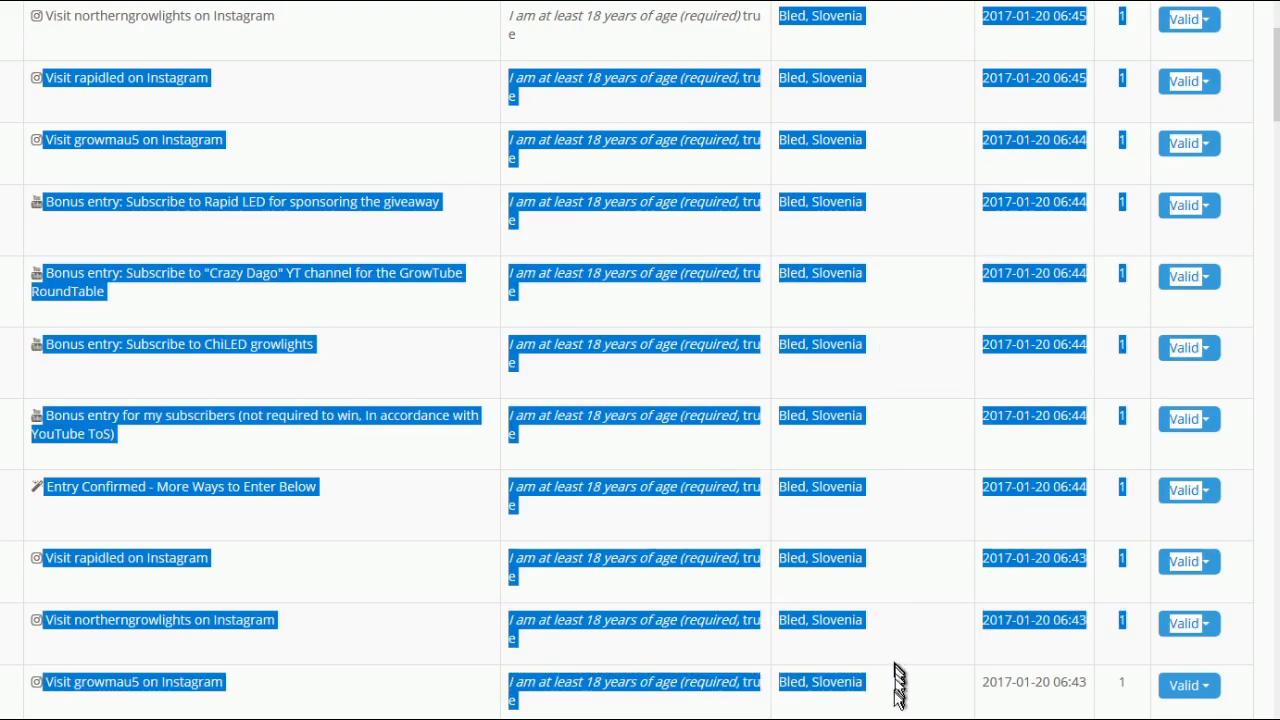
pyautogui.scroll(-3)
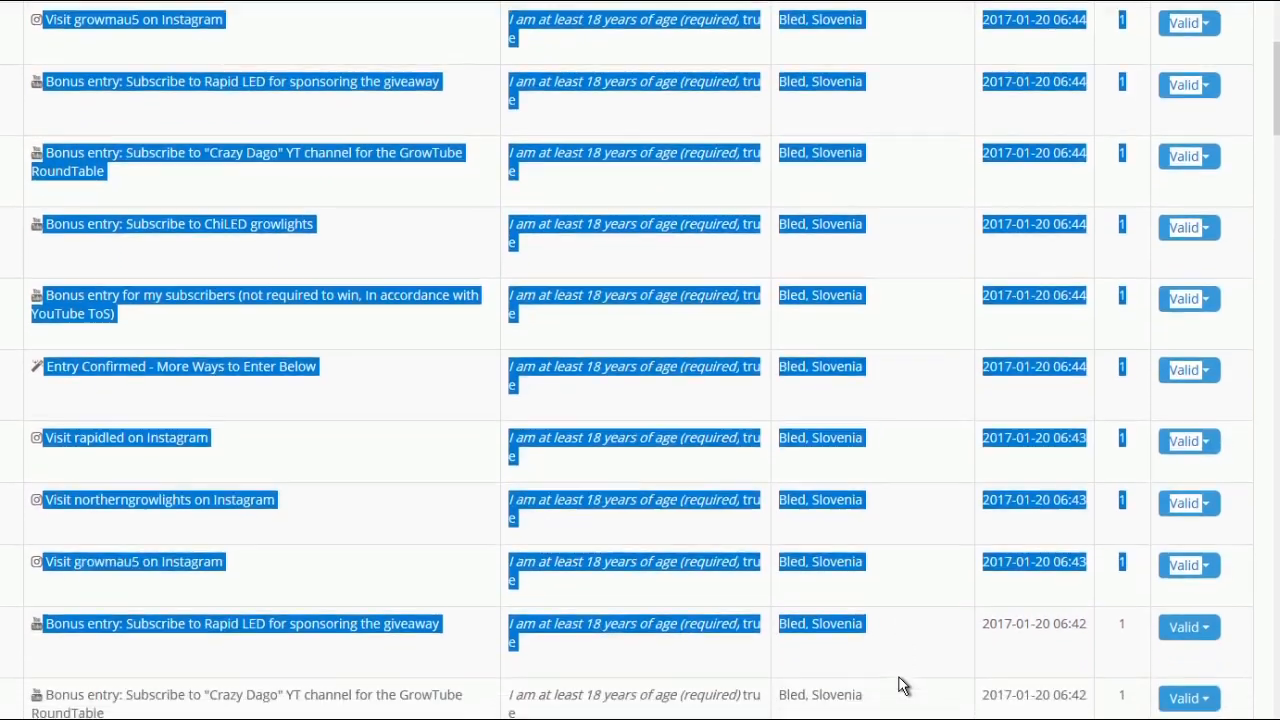
pyautogui.scroll(-3)
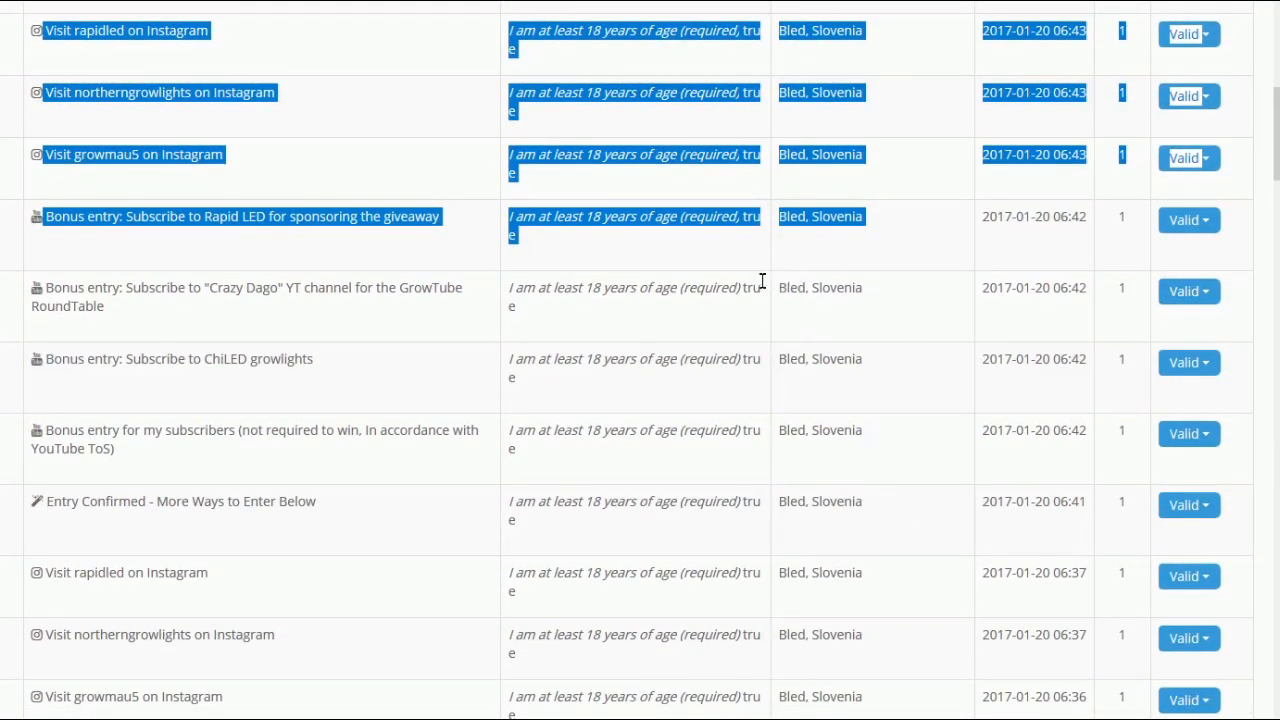
pyautogui.scroll(-3)
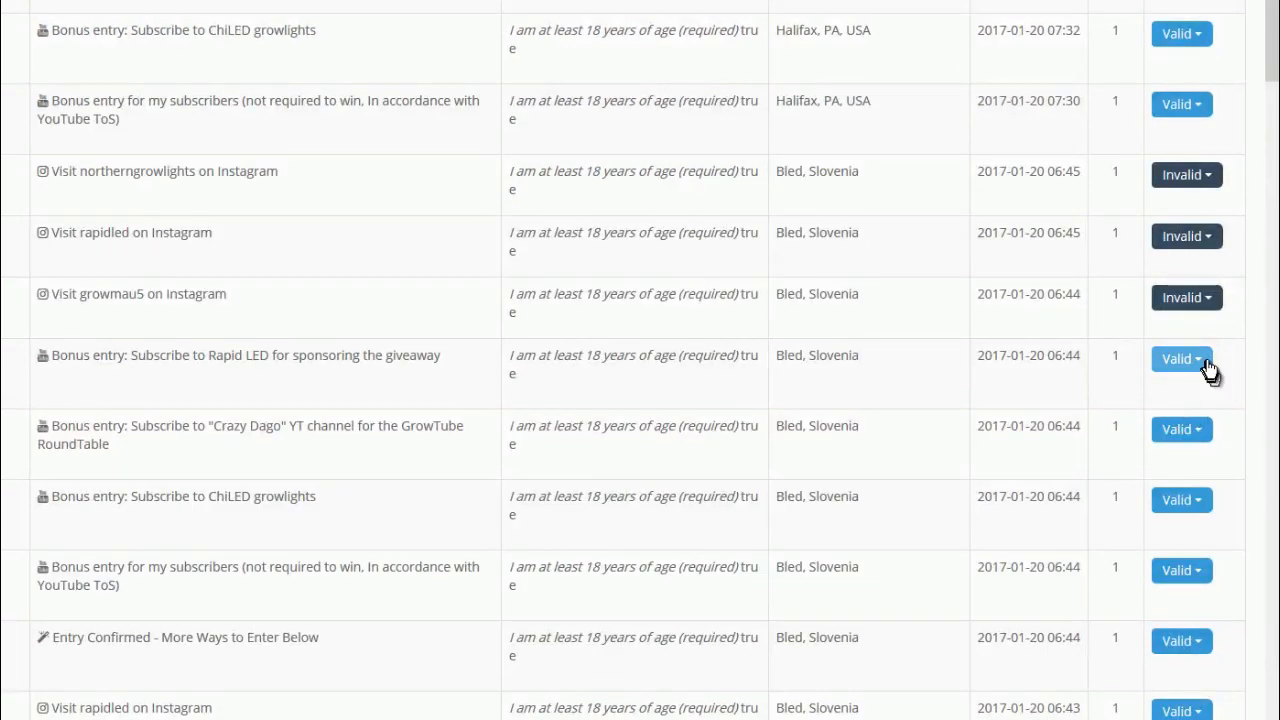
pyautogui.click(1182, 358)
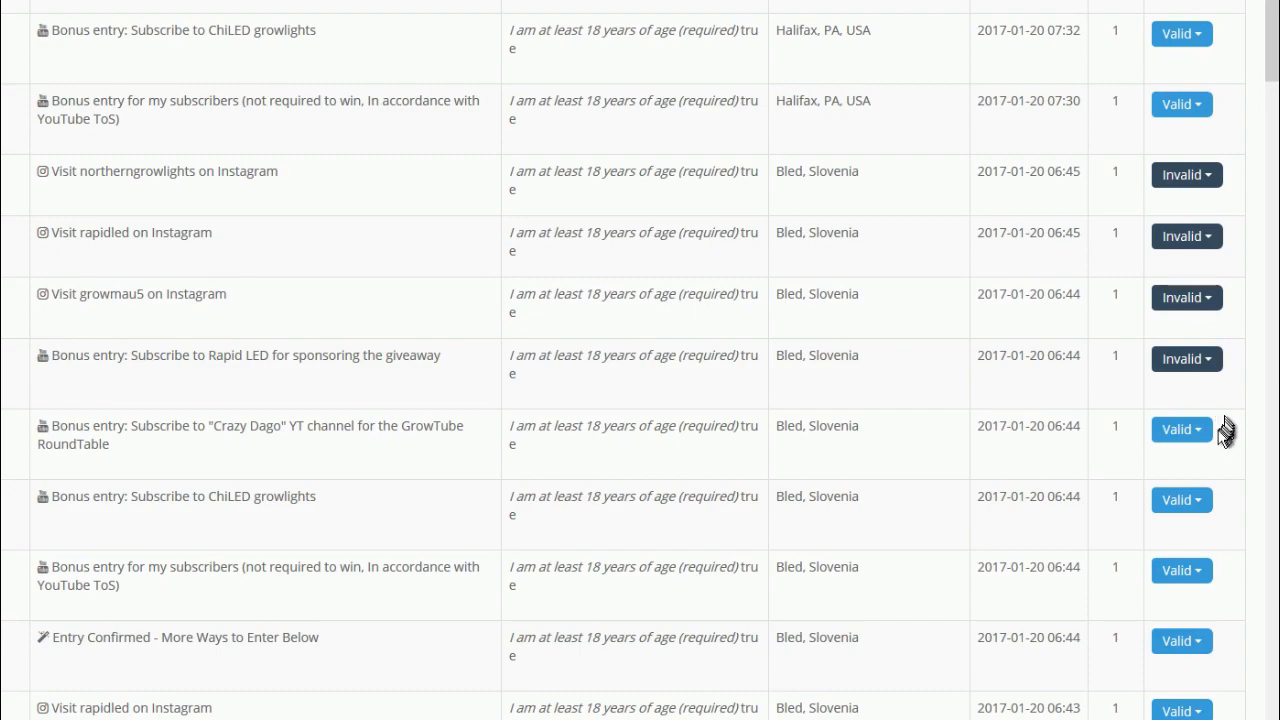
pyautogui.click(1180, 428)
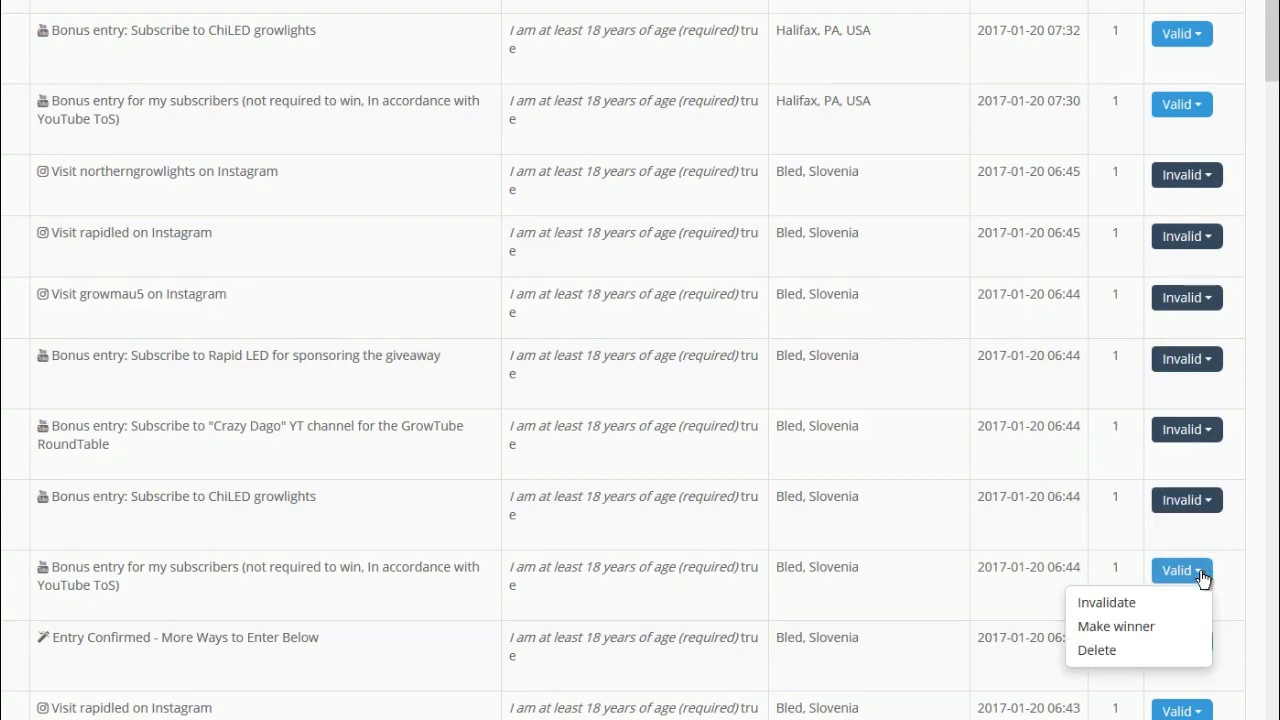
# Invalidate the subscribers bonus and Entry Confirmed Slovenia entries as well
pyautogui.click(1106, 600)
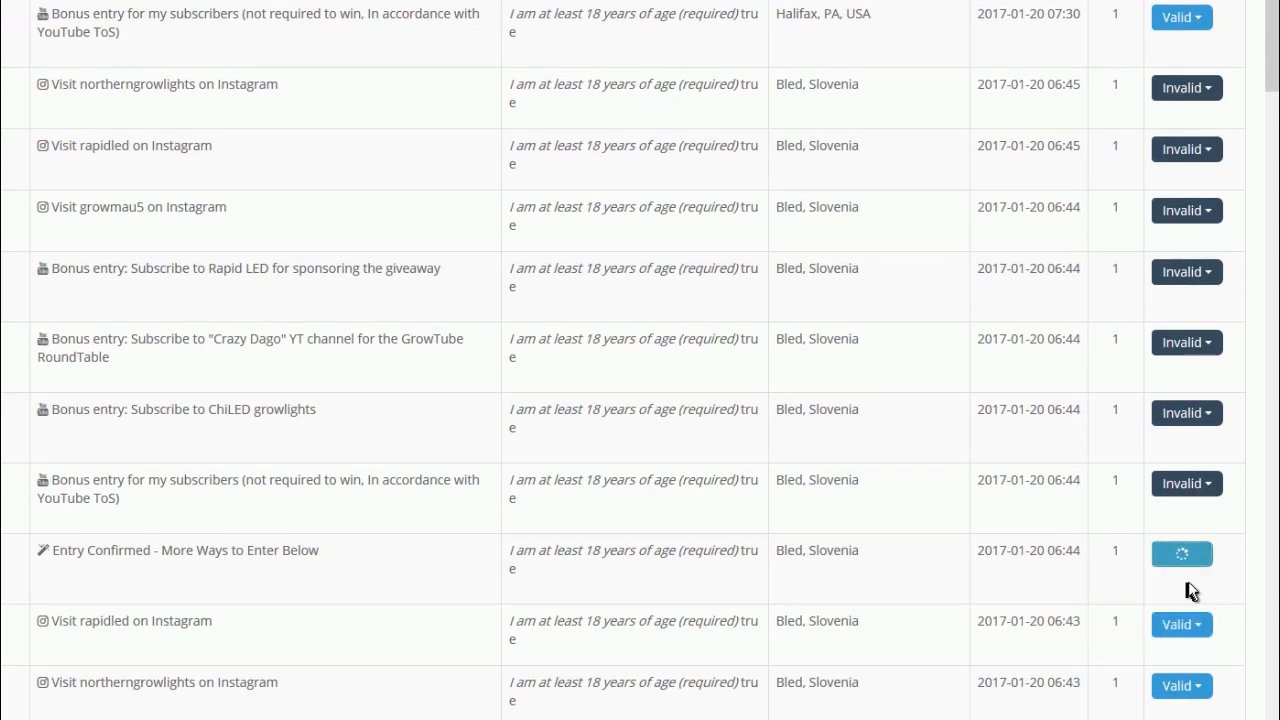
pyautogui.click(1180, 536)
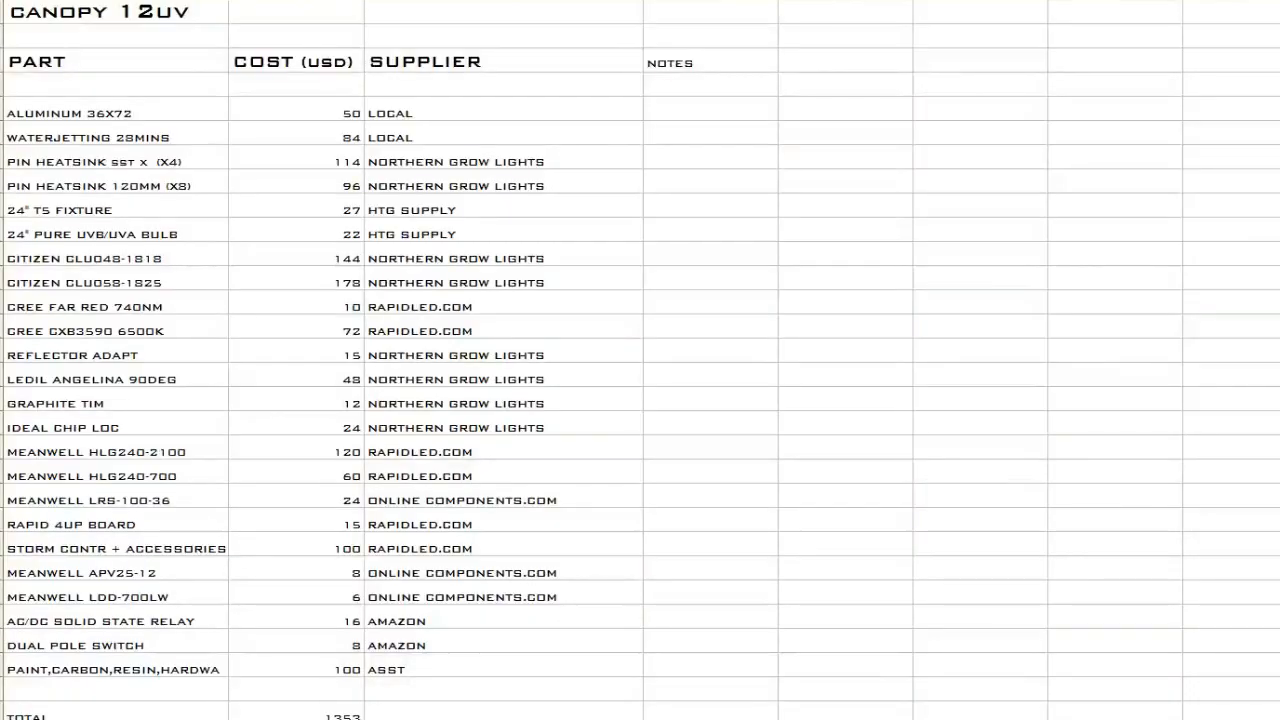
pyautogui.moveTo(480, 342)
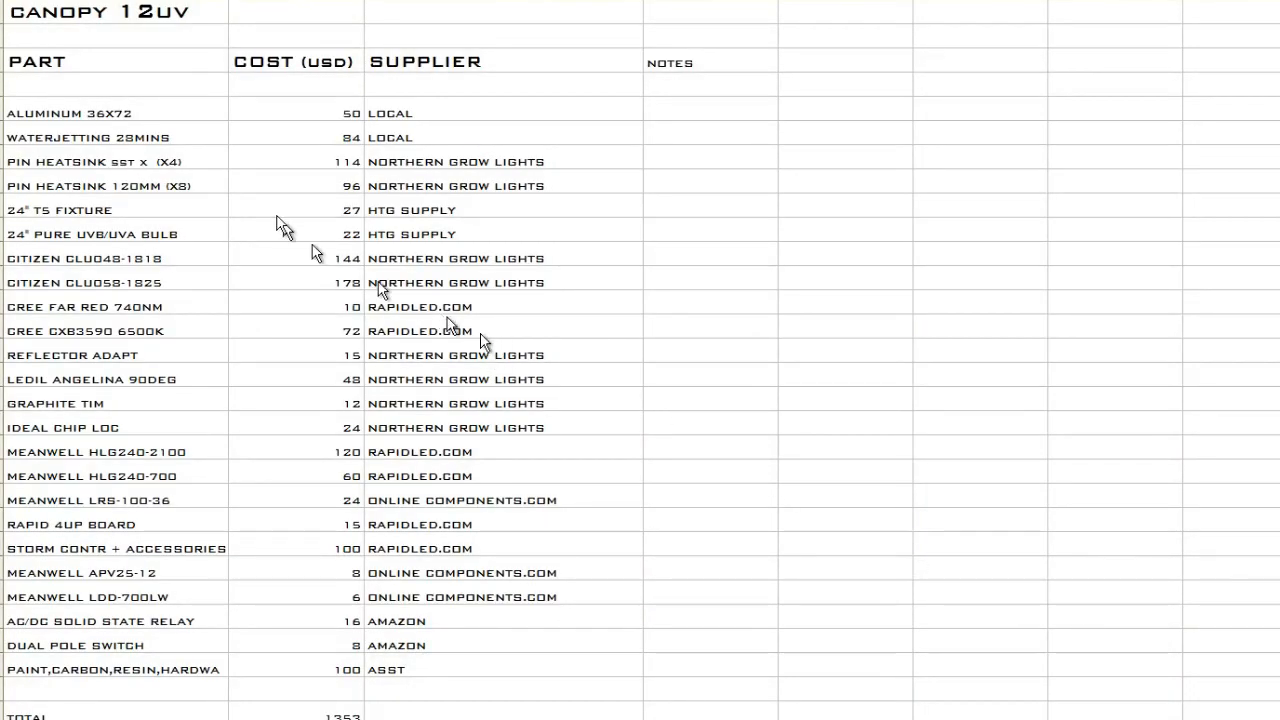
pyautogui.moveTo(90, 120)
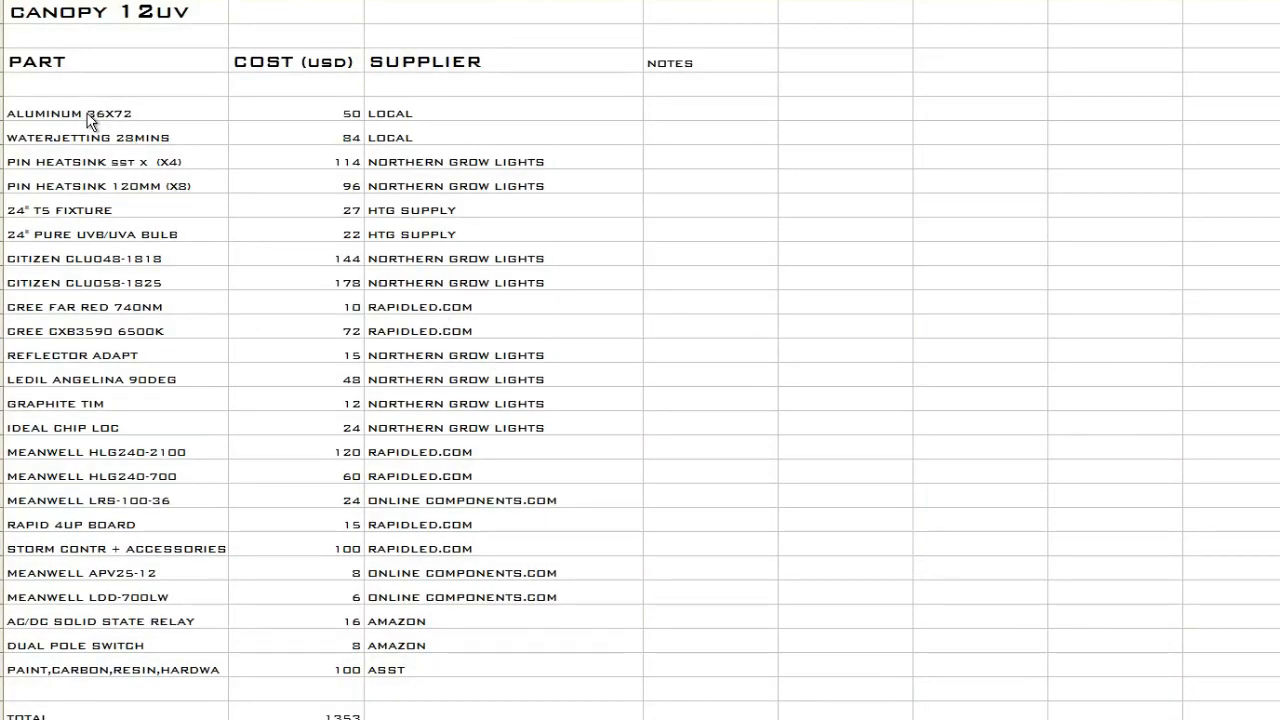
pyautogui.click(116, 112)
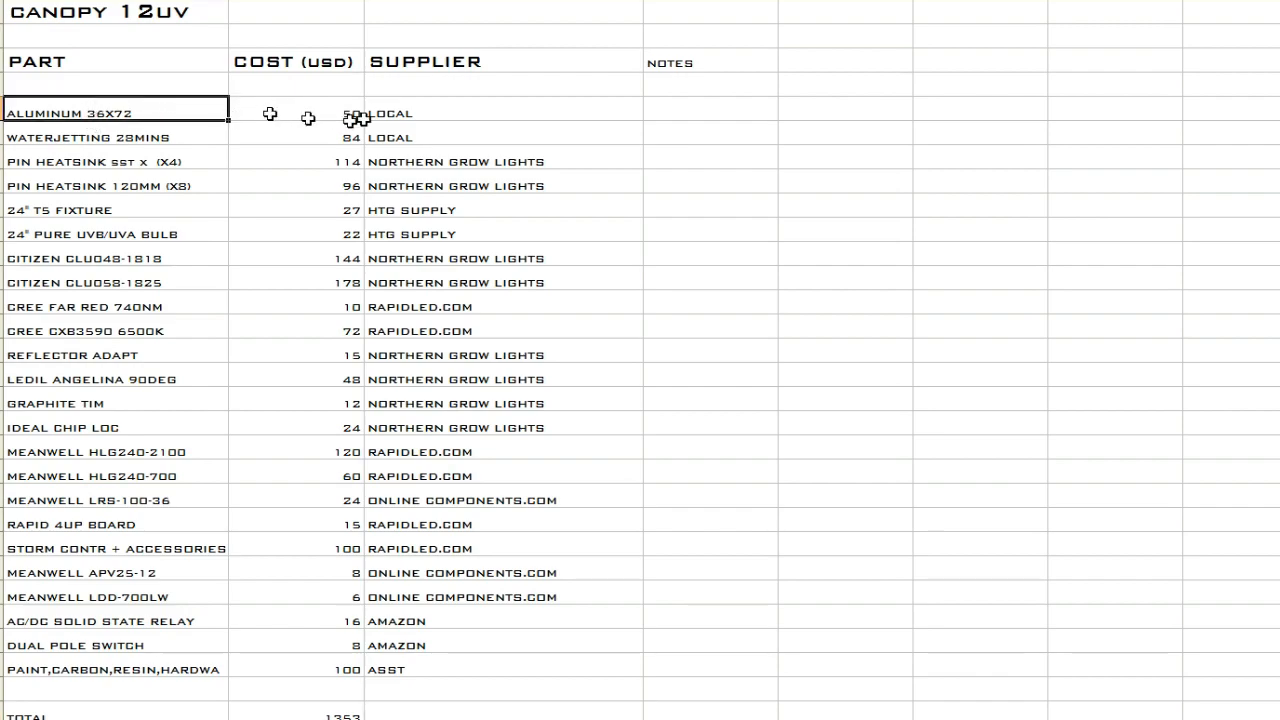
pyautogui.click(296, 136)
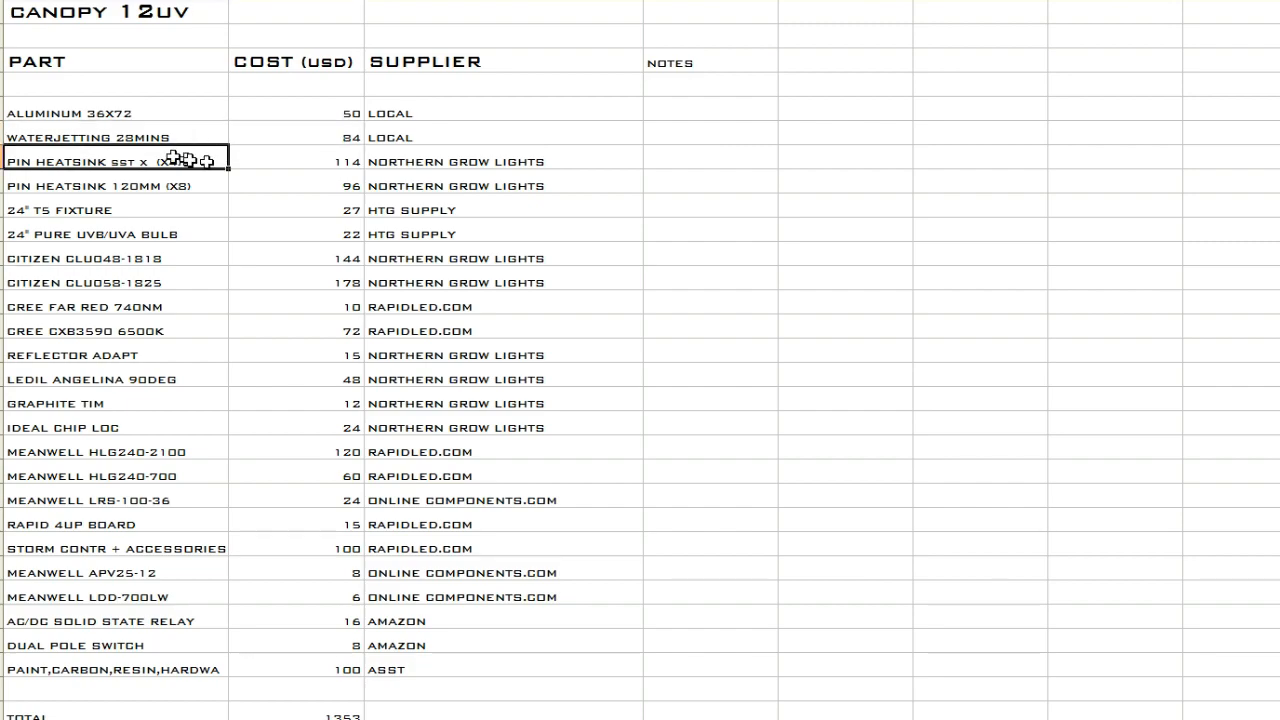
pyautogui.moveTo(116, 160); pyautogui.dragTo(500, 186)
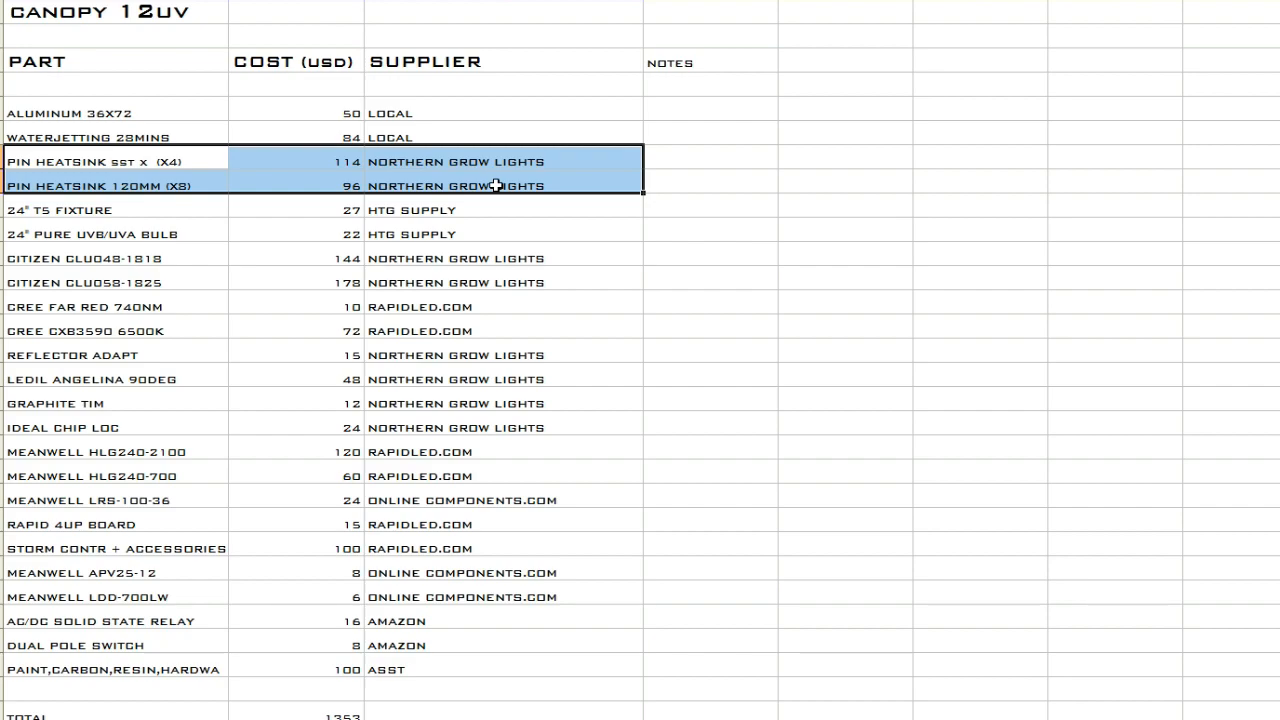
pyautogui.moveTo(462, 198)
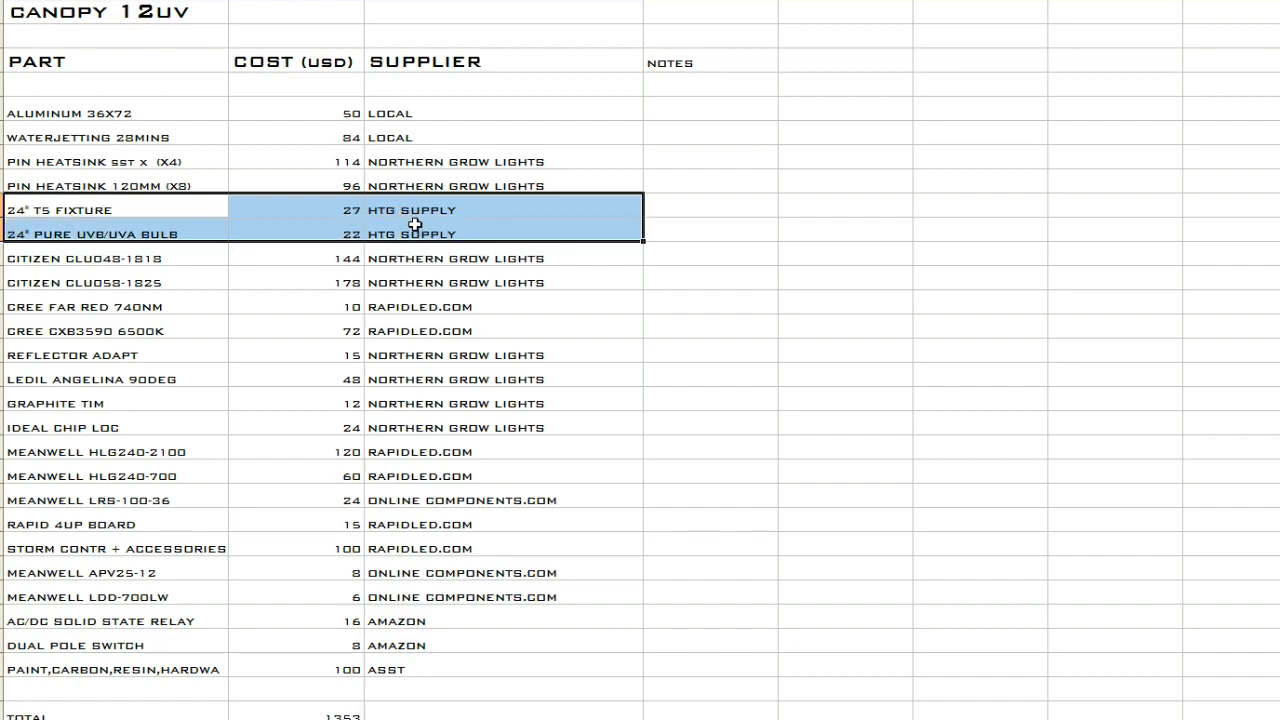
pyautogui.moveTo(418, 228)
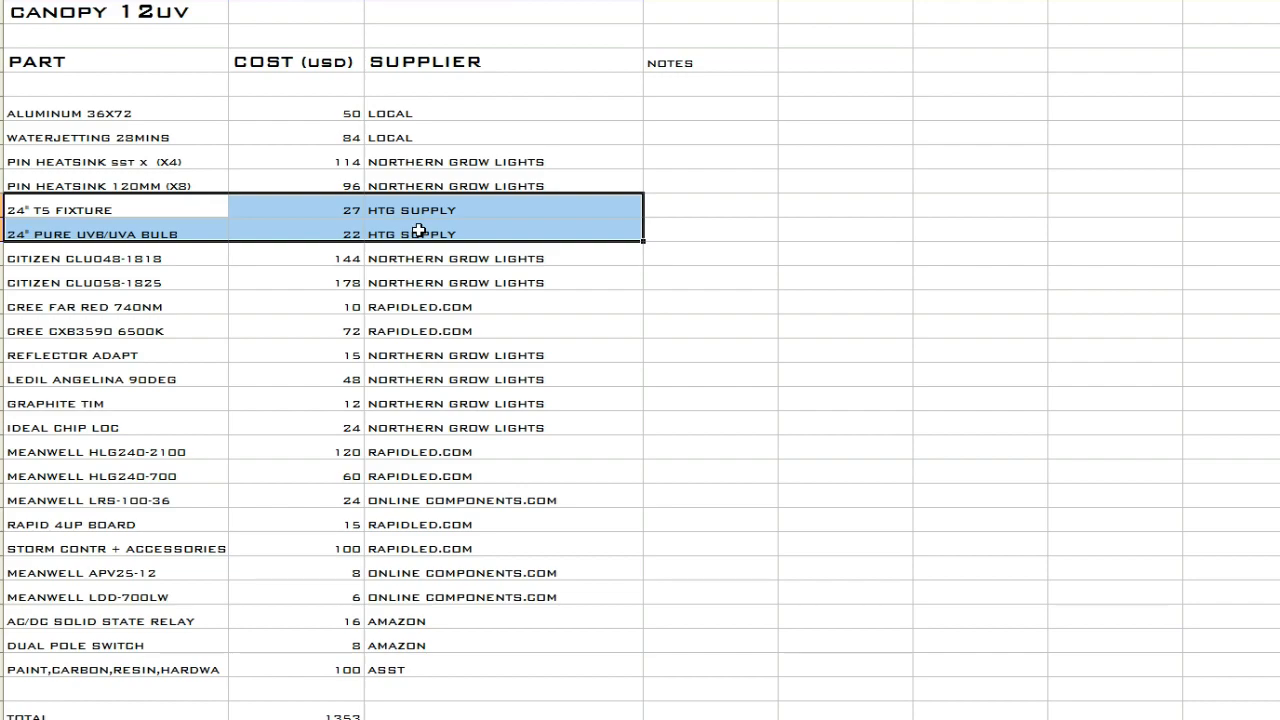
pyautogui.moveTo(408, 240)
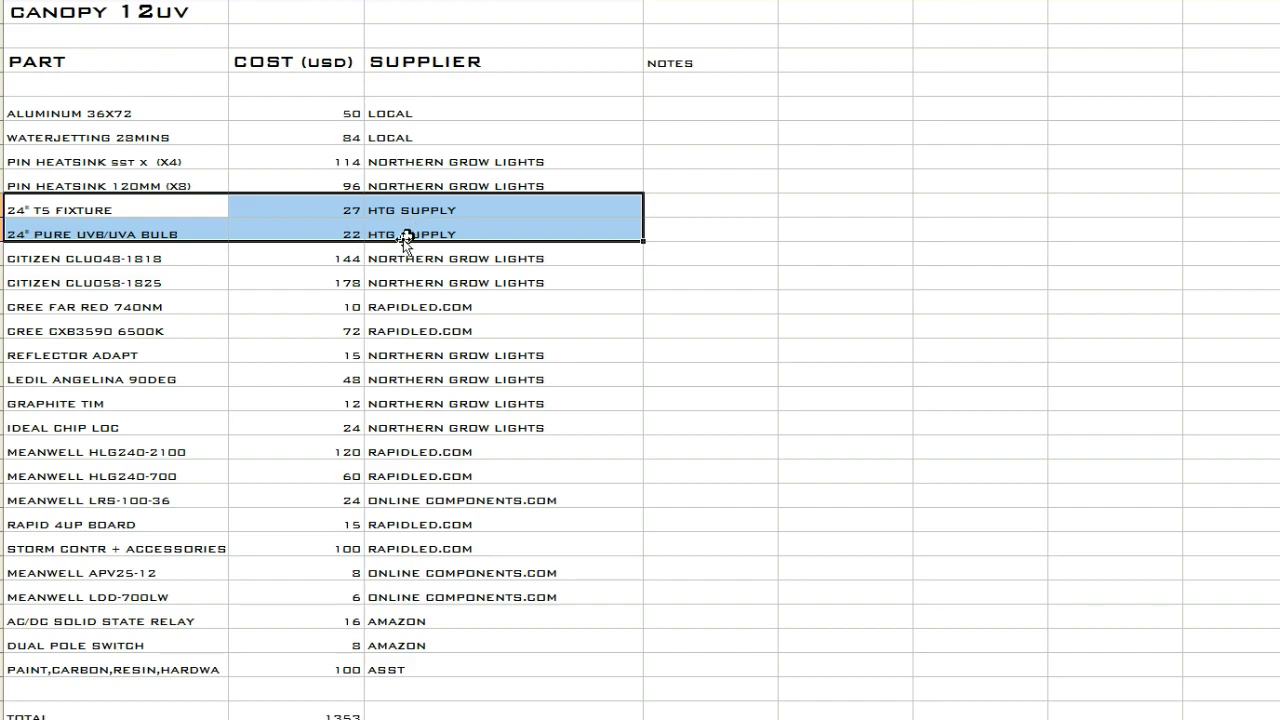
pyautogui.click(116, 258)
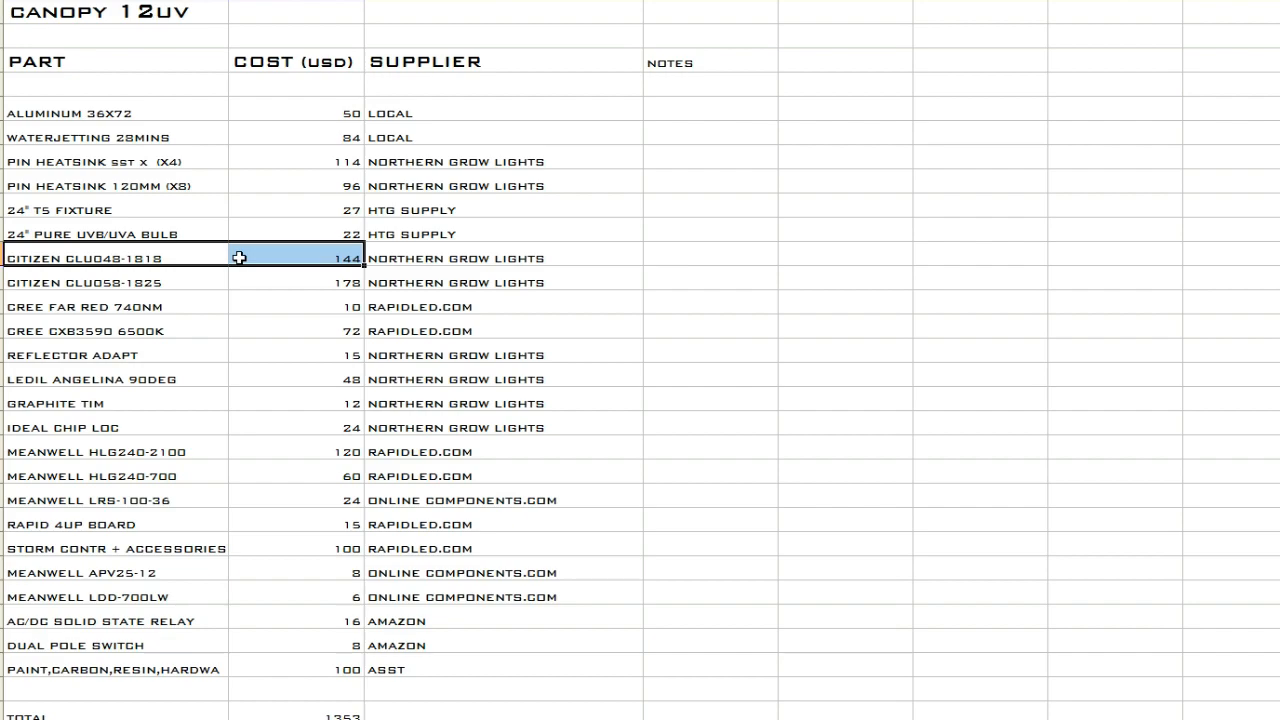
pyautogui.moveTo(192, 258)
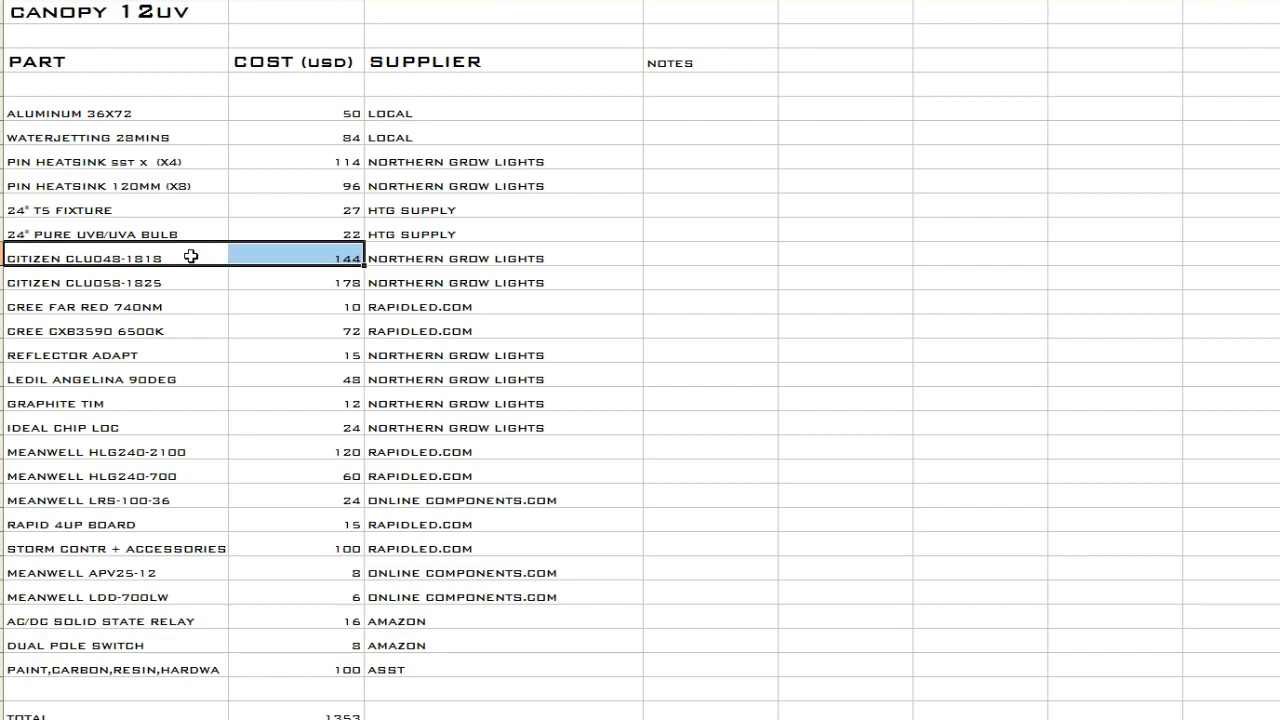
pyautogui.click(116, 282)
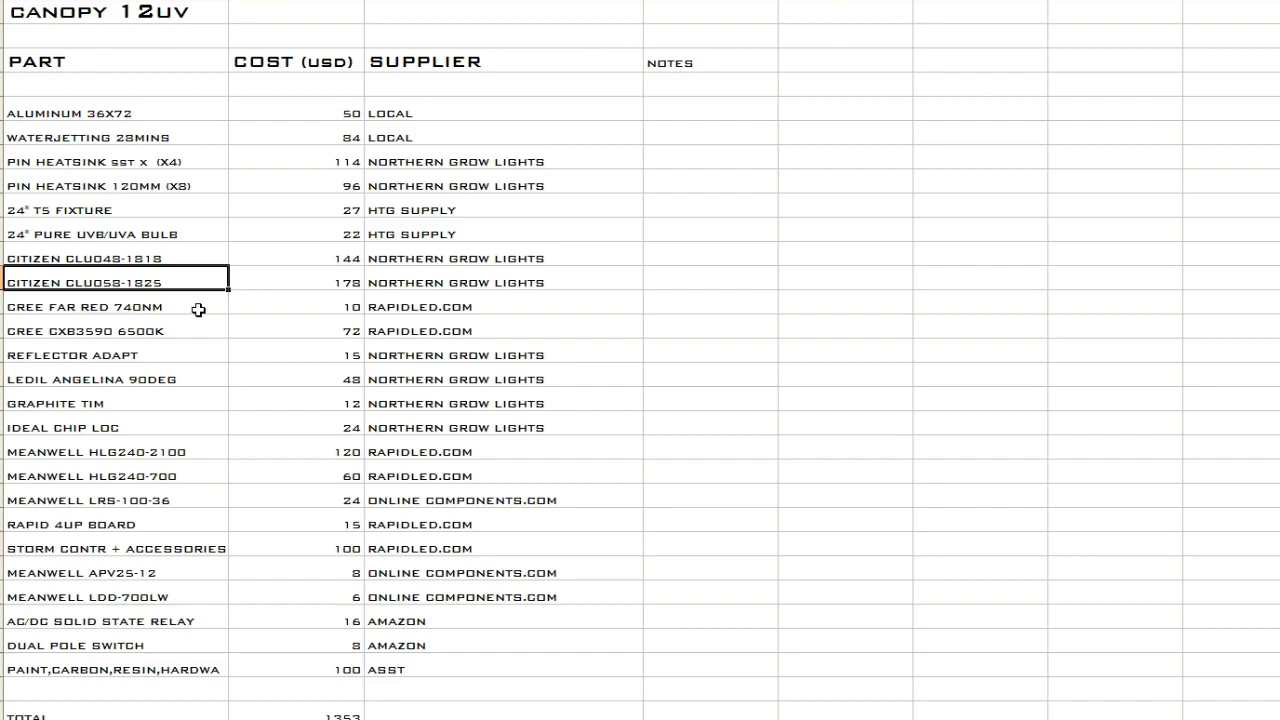
pyautogui.click(116, 306)
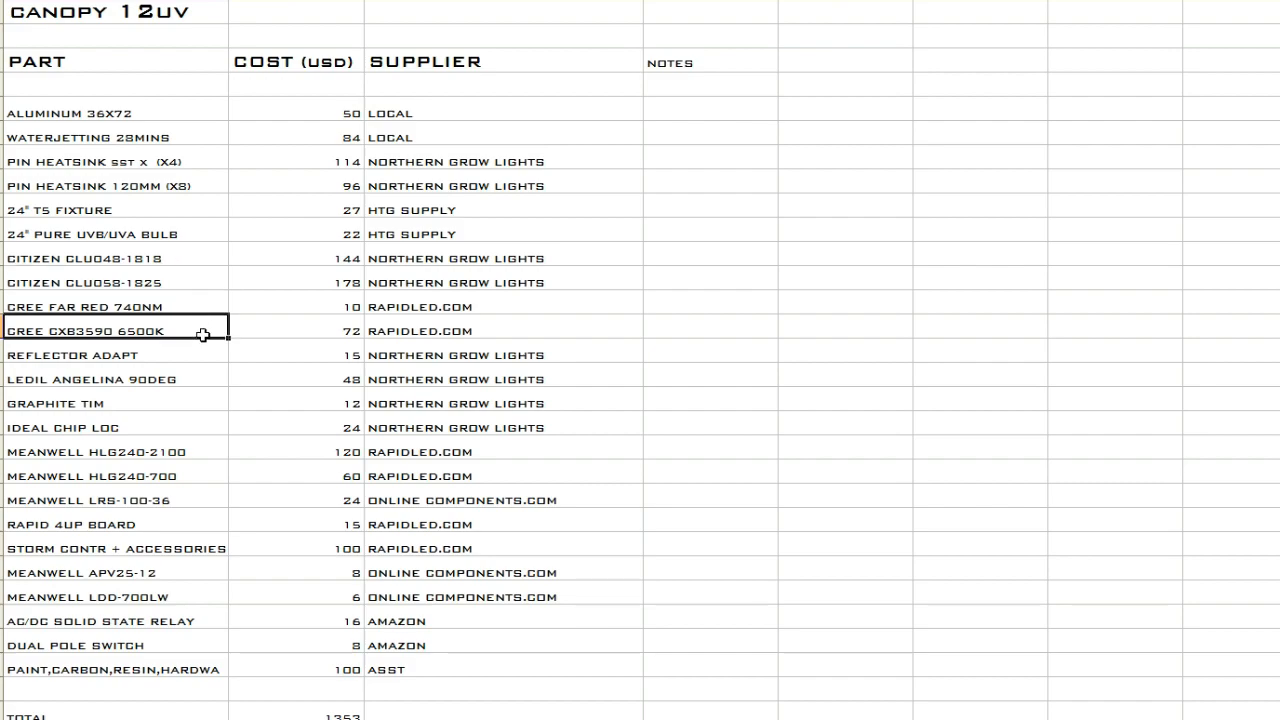
pyautogui.click(428, 330)
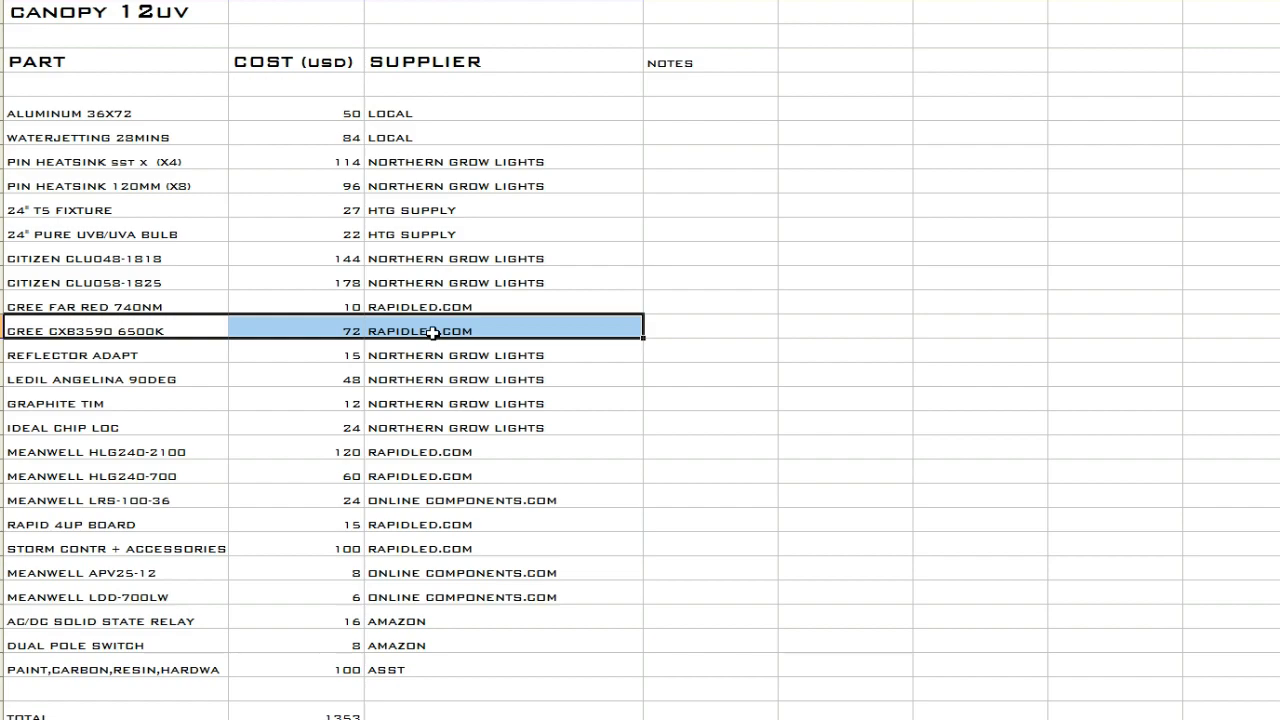
pyautogui.moveTo(492, 328)
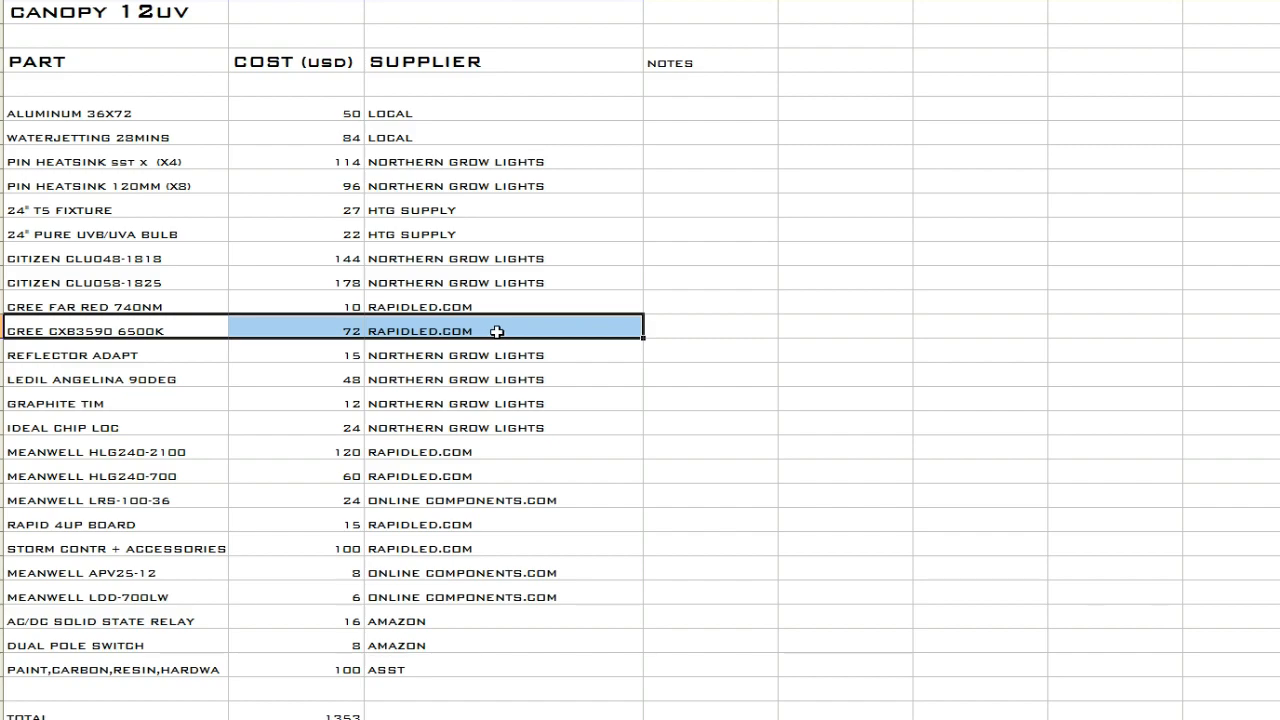
pyautogui.moveTo(492, 344)
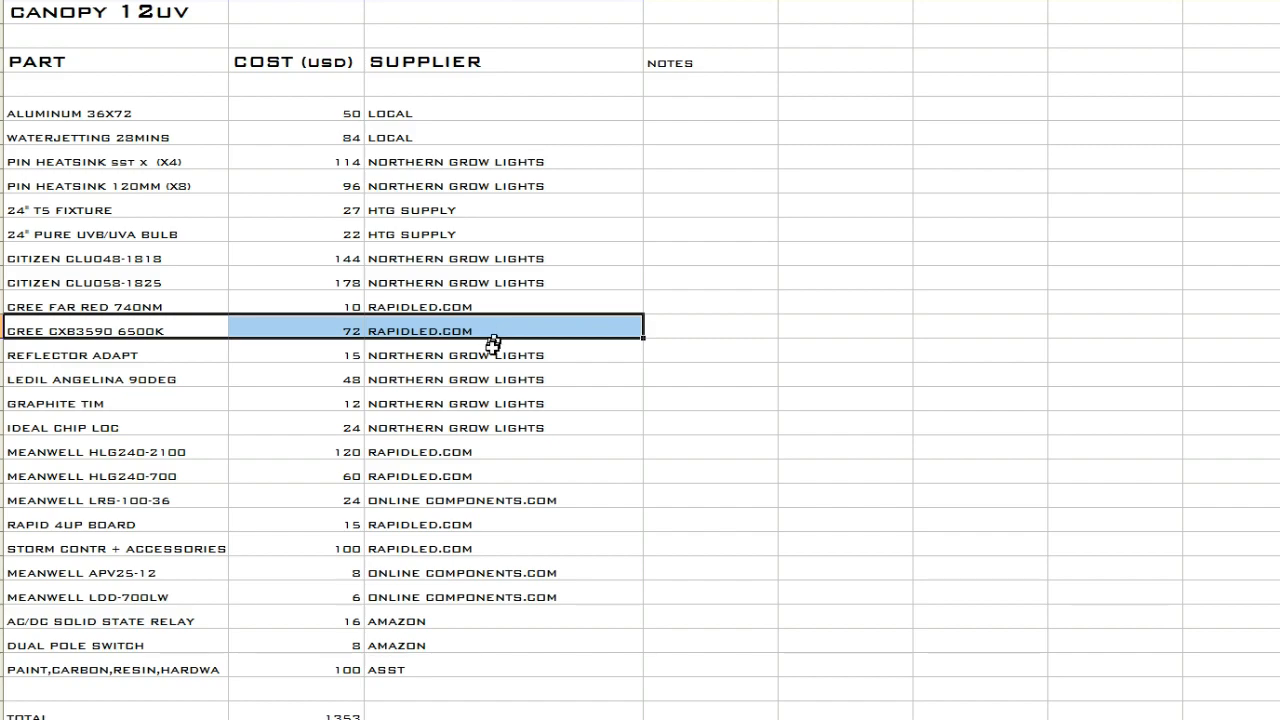
pyautogui.moveTo(498, 380)
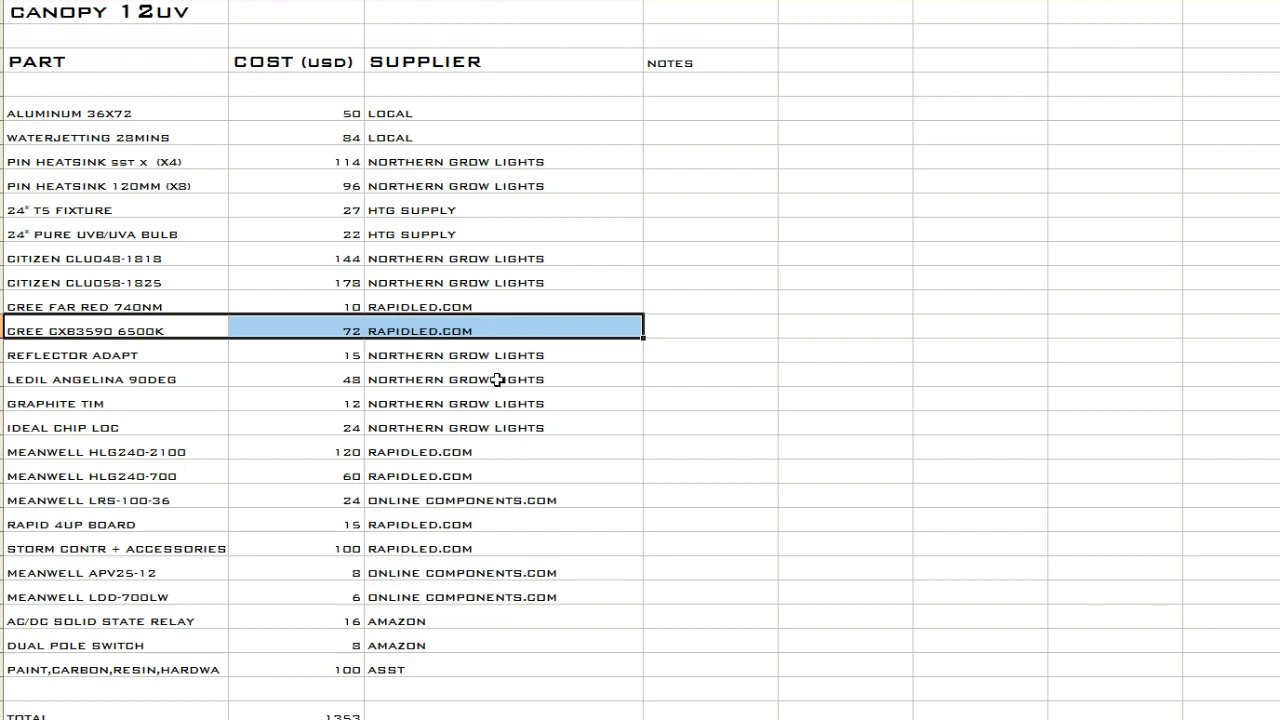
pyautogui.click(500, 380)
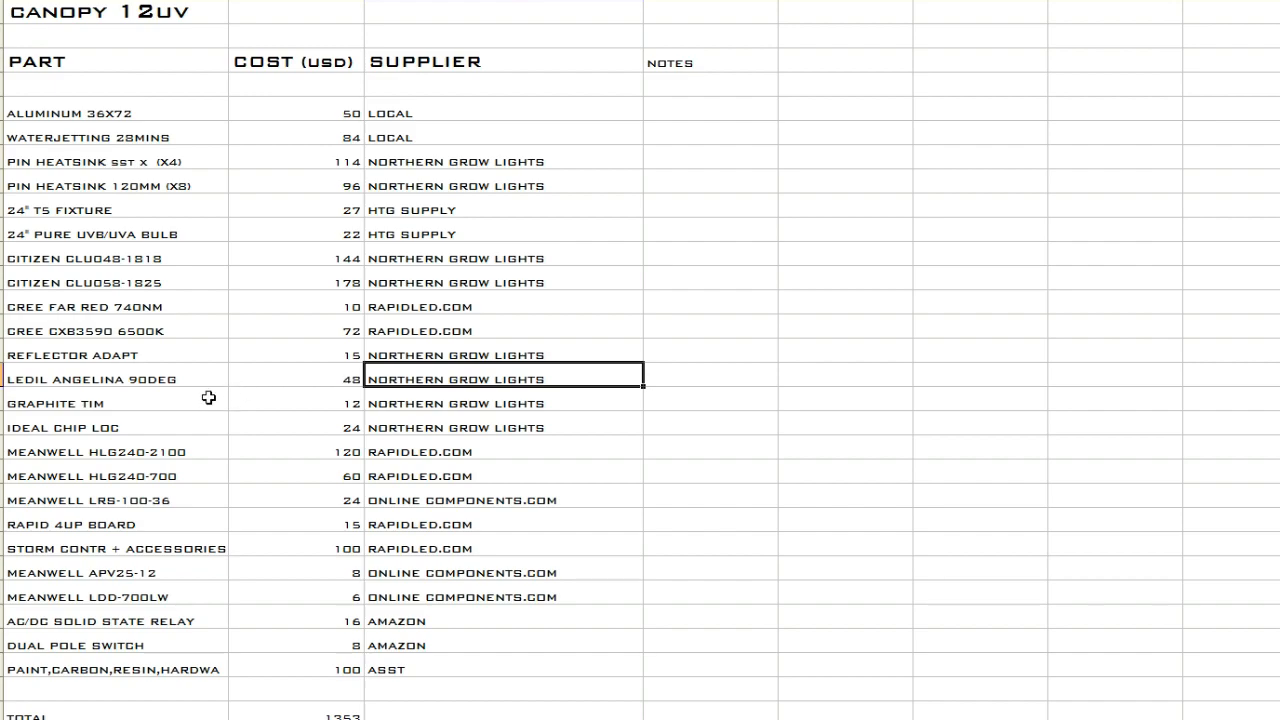
pyautogui.click(110, 404)
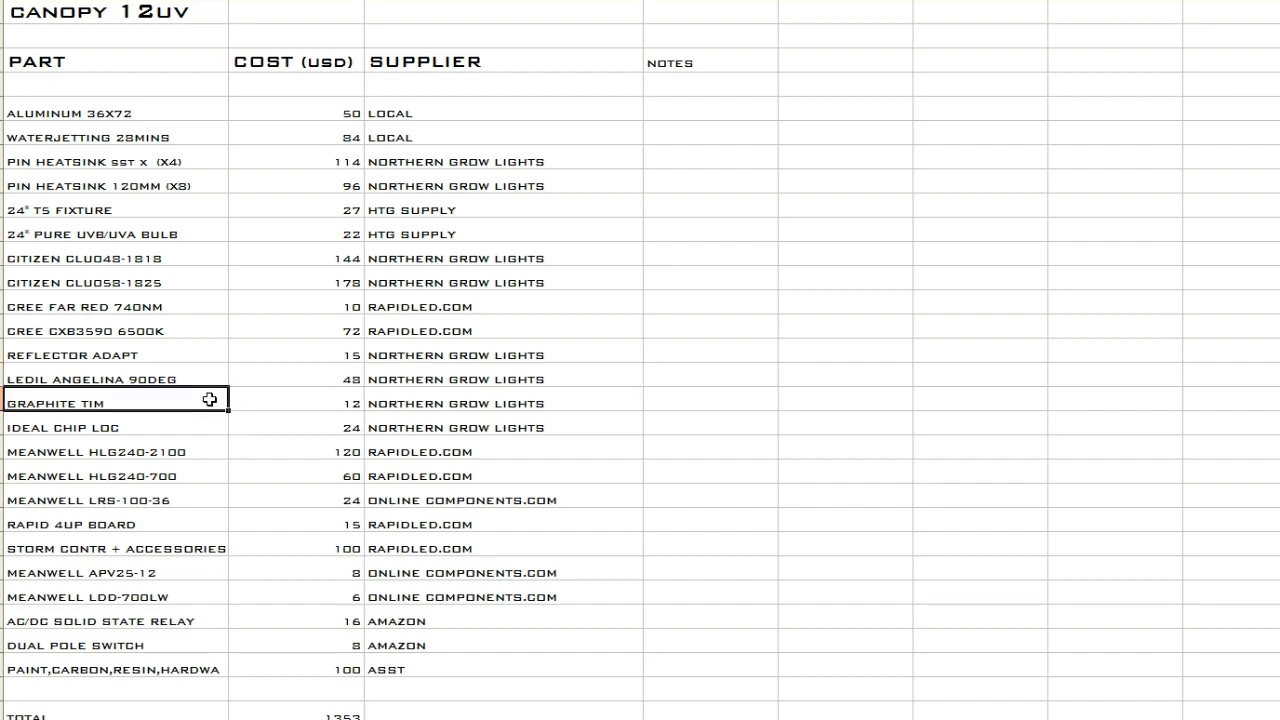
pyautogui.moveTo(204, 452)
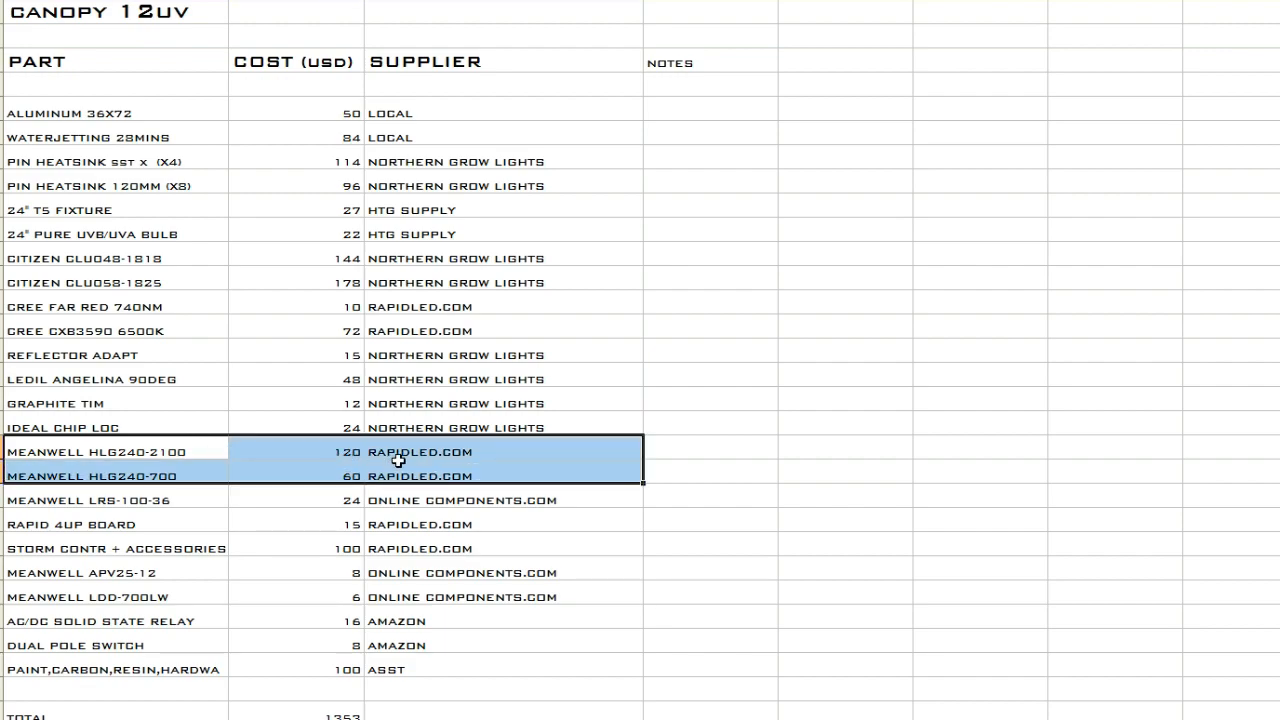
pyautogui.moveTo(398, 472)
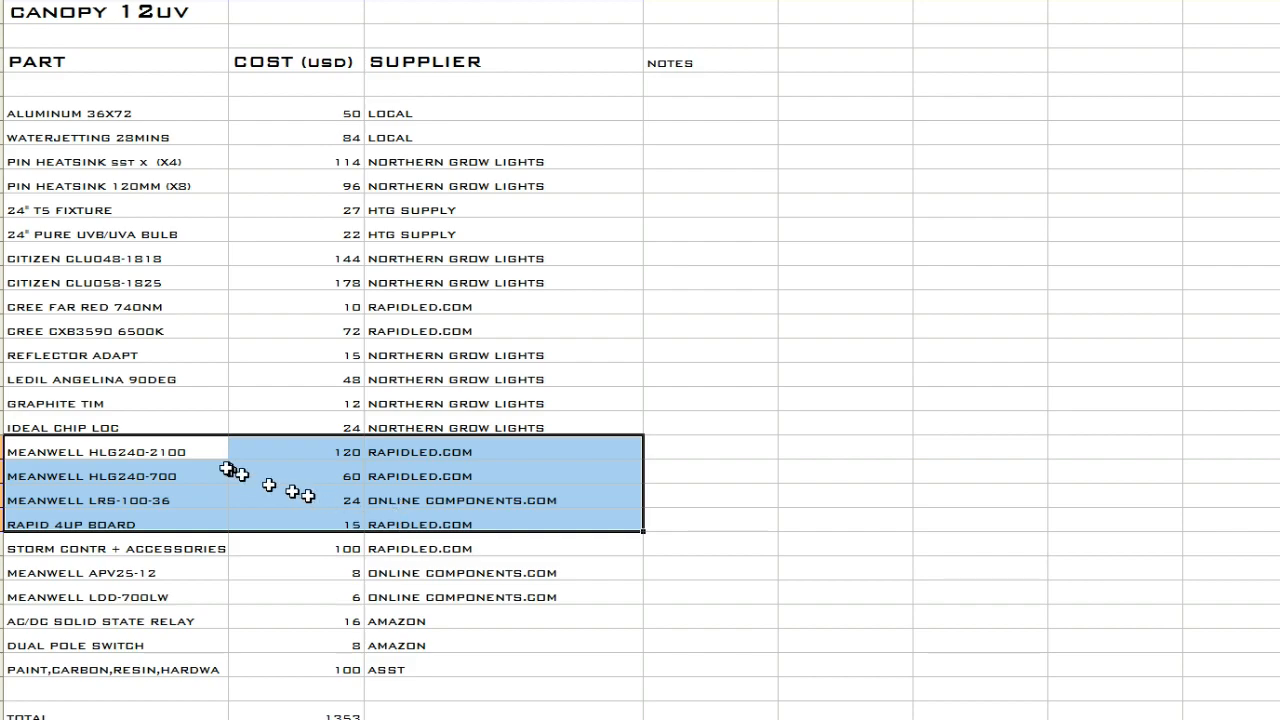
pyautogui.moveTo(216, 452)
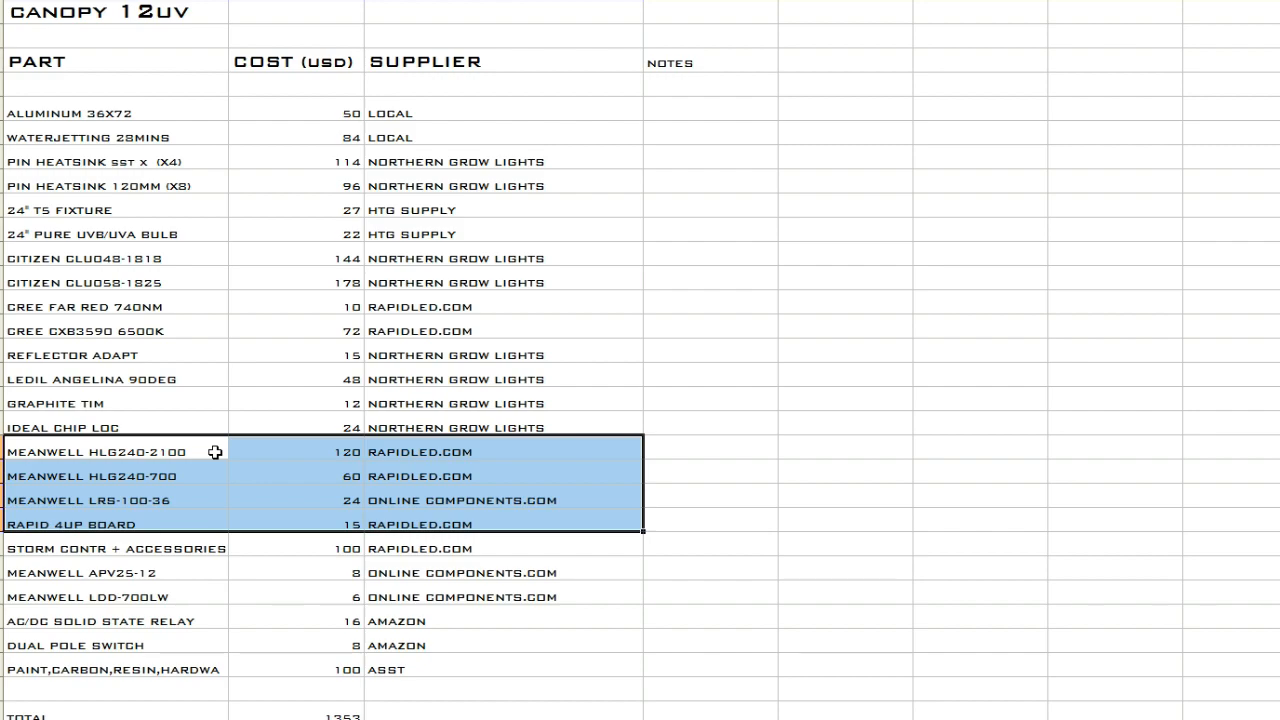
pyautogui.moveTo(210, 480)
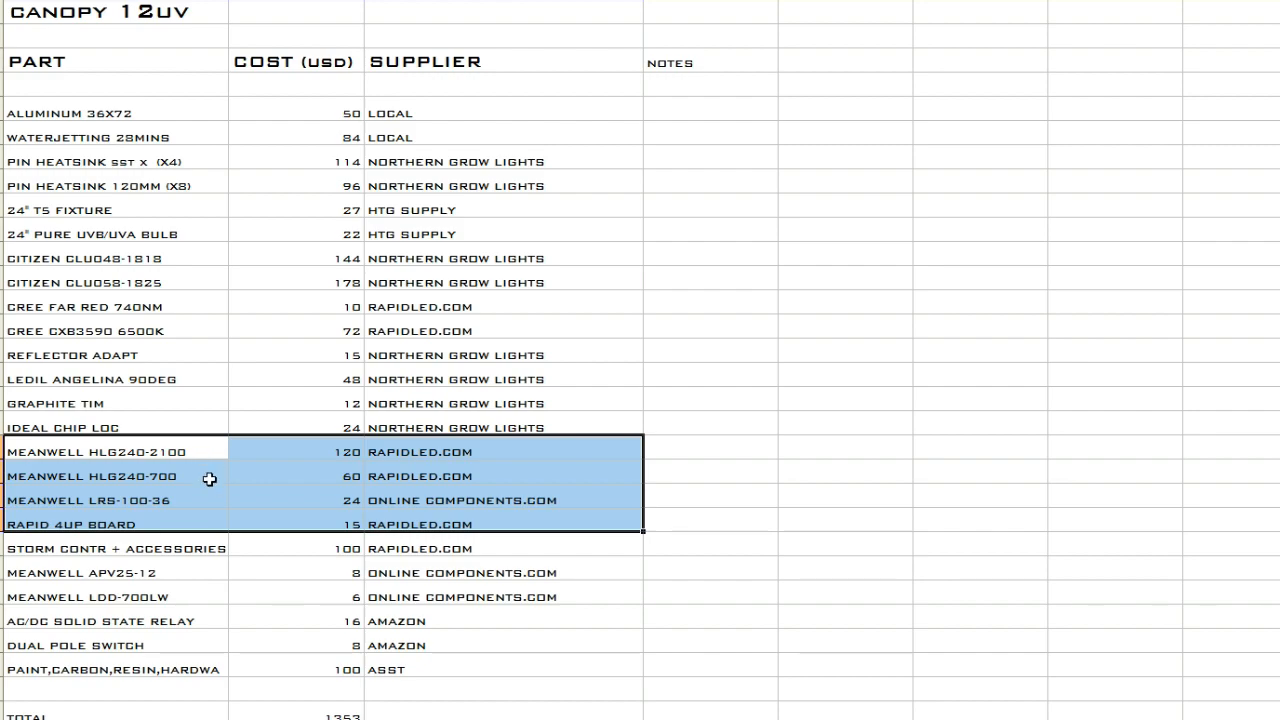
pyautogui.moveTo(210, 490)
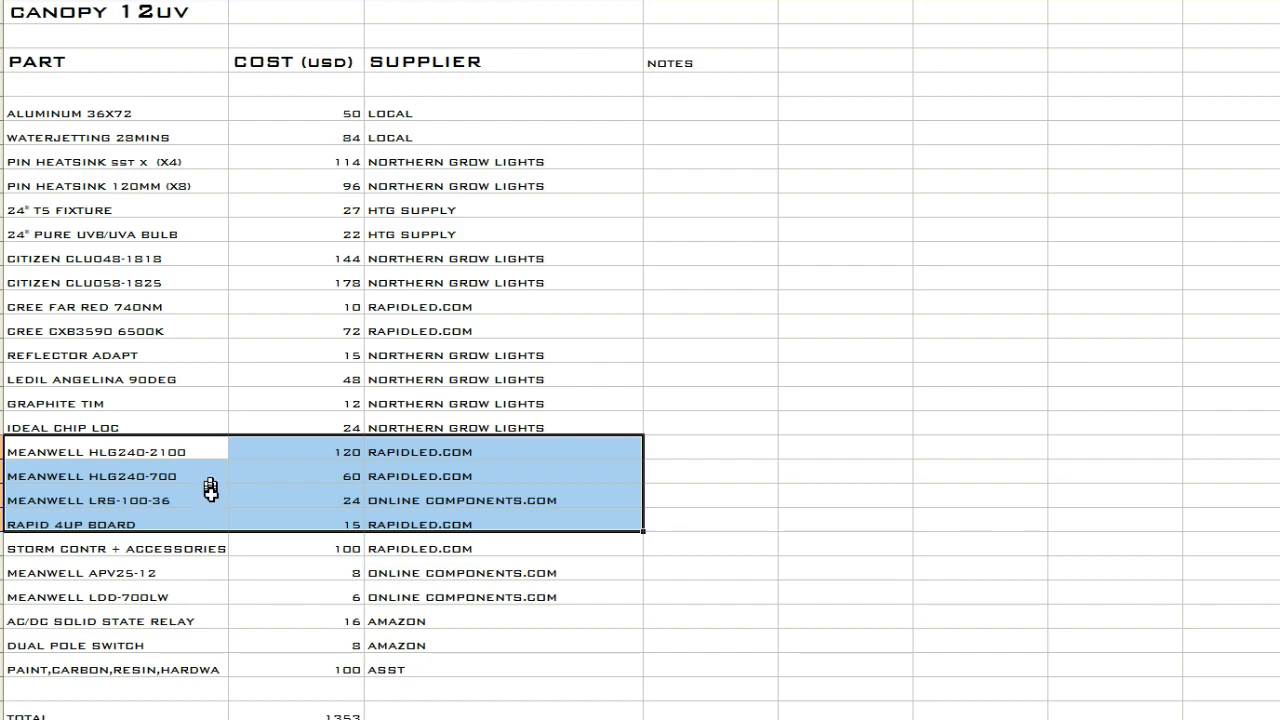
pyautogui.moveTo(212, 500)
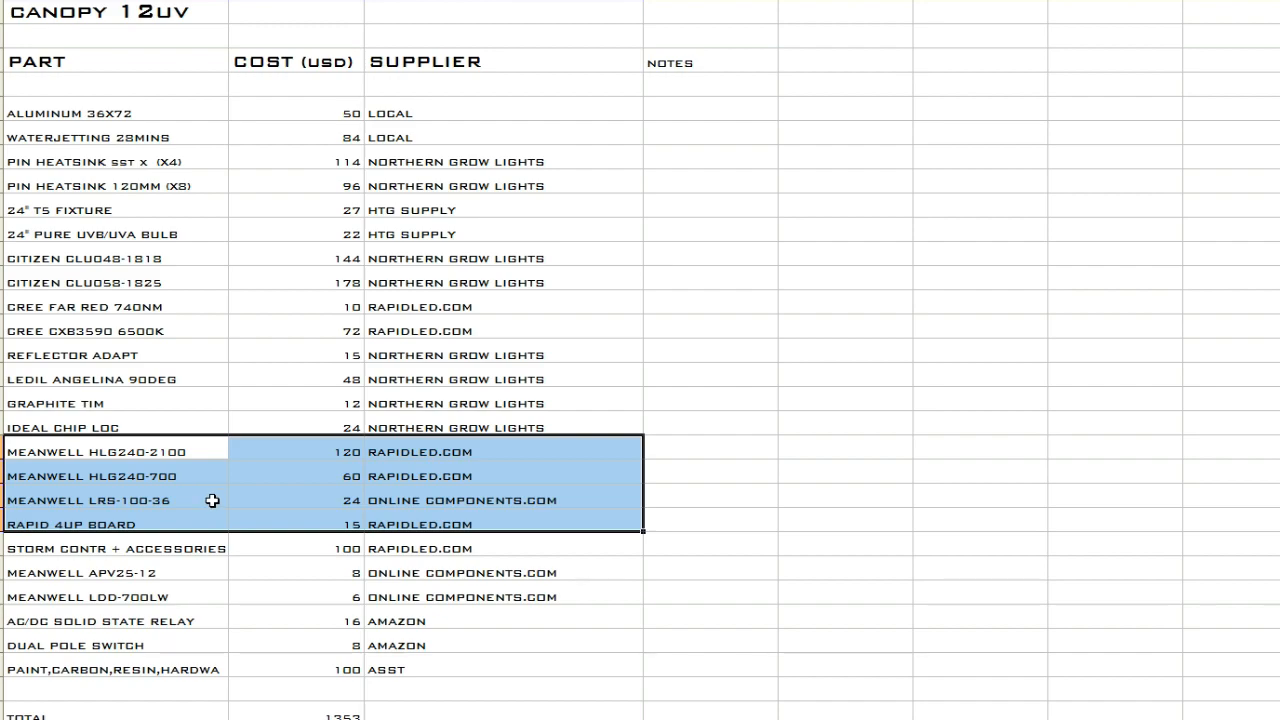
pyautogui.moveTo(404, 510)
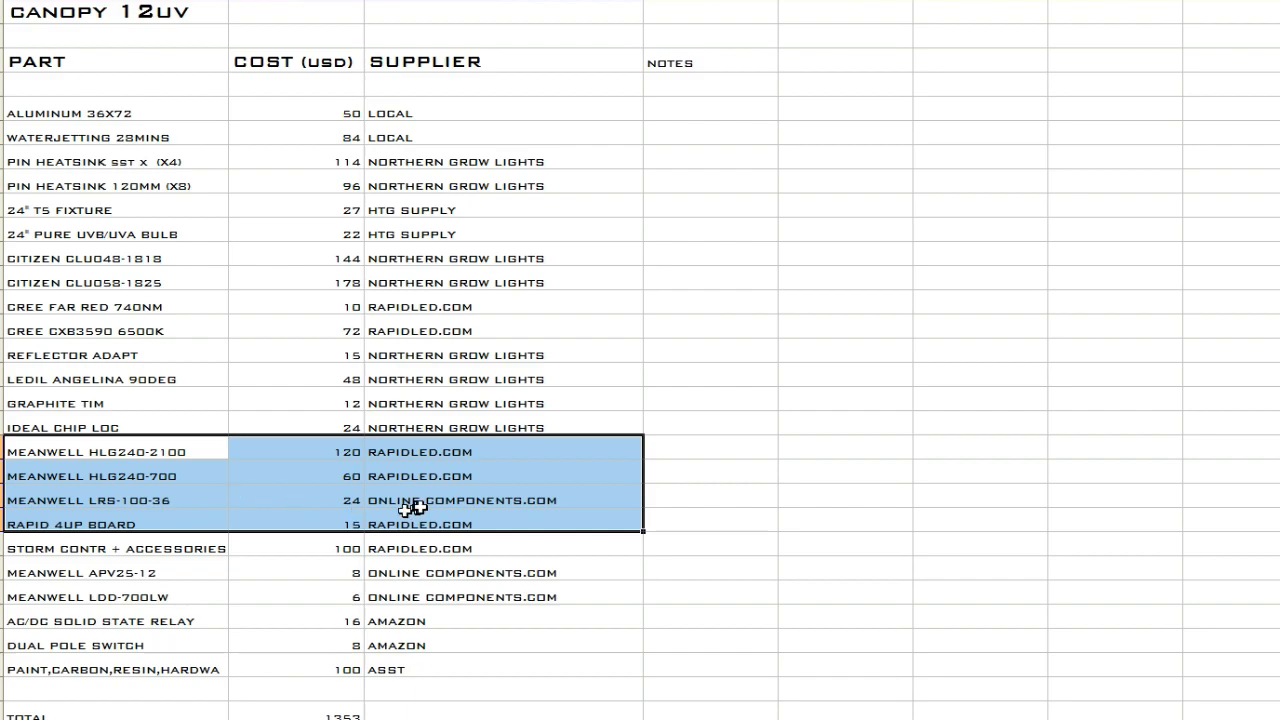
pyautogui.moveTo(424, 502)
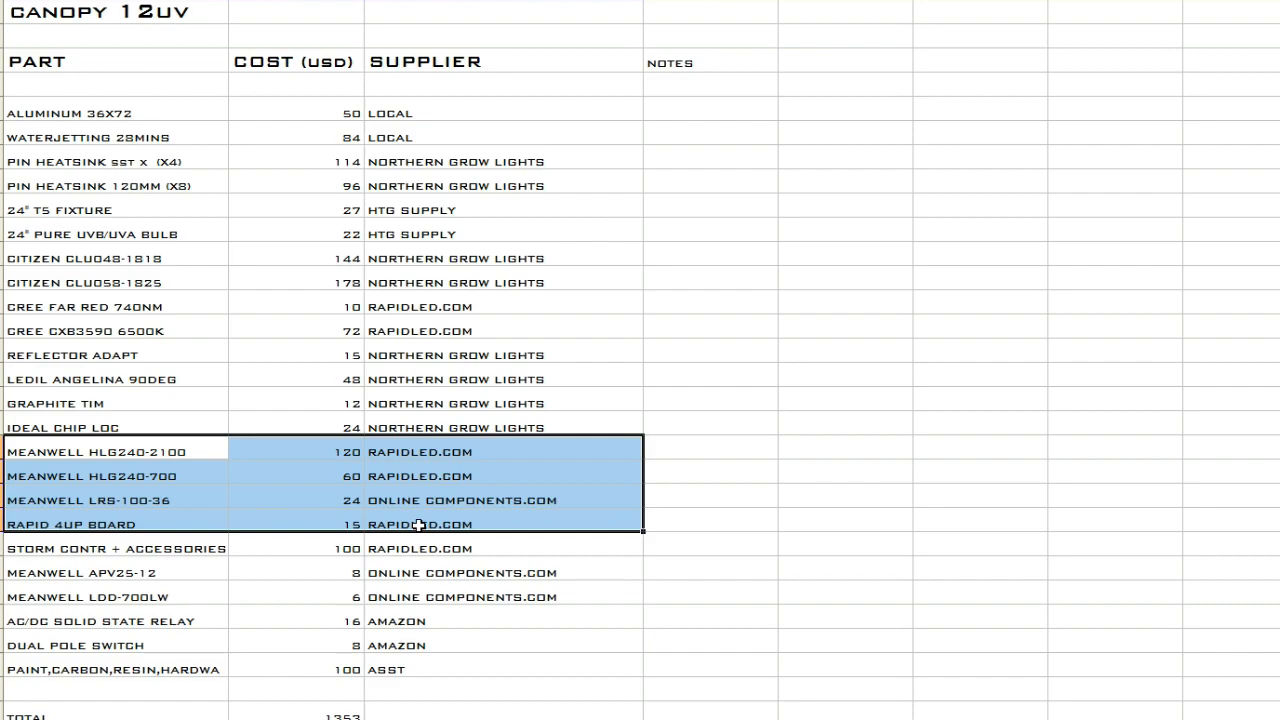
pyautogui.click(504, 548)
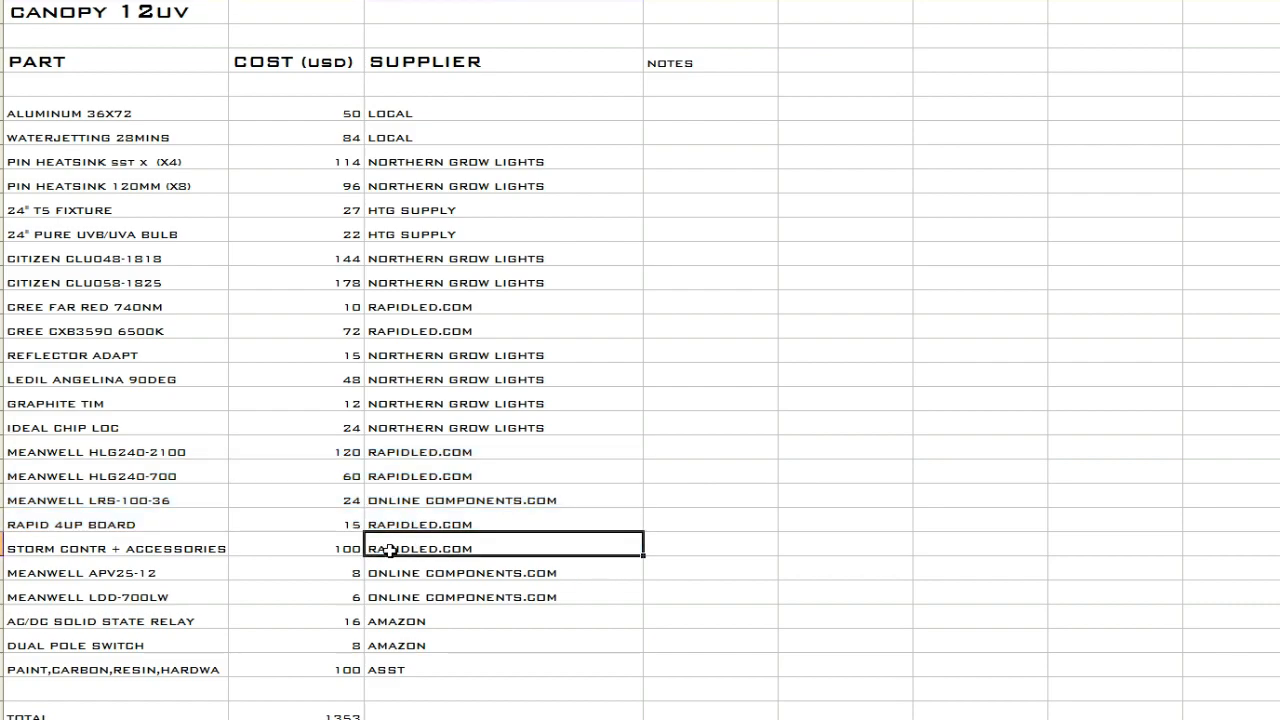
pyautogui.moveTo(180, 572)
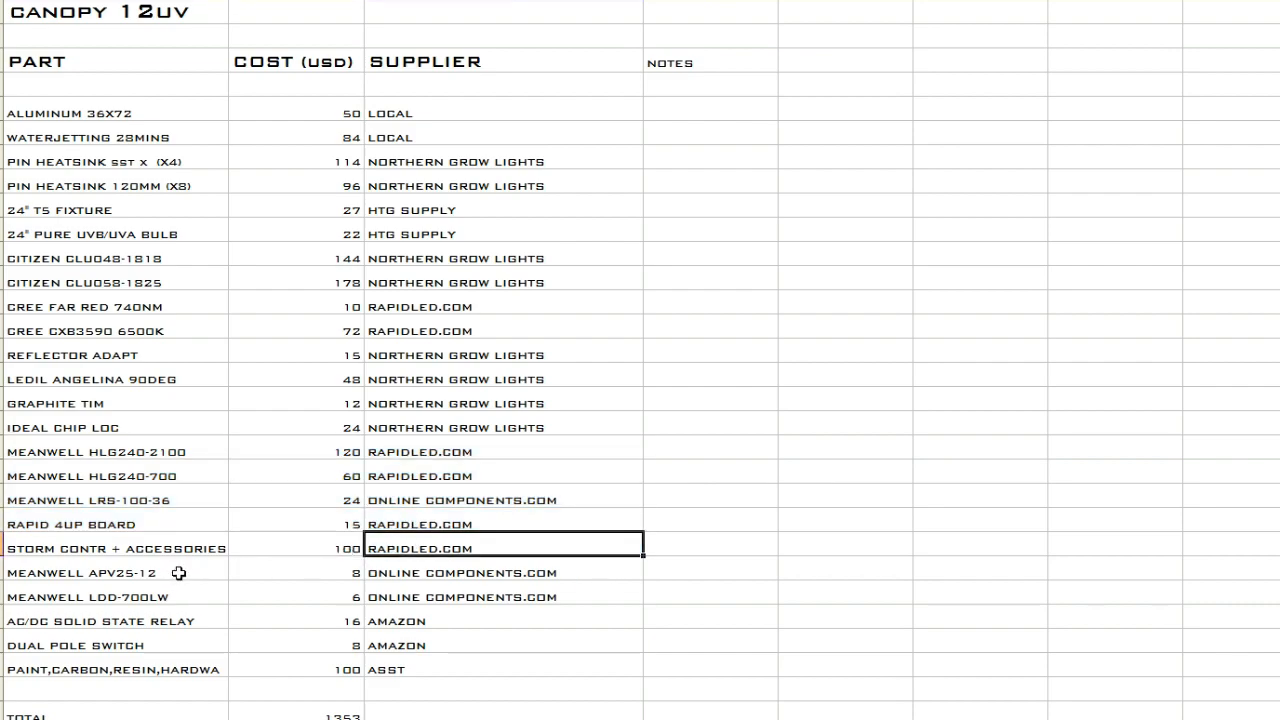
pyautogui.click(116, 572)
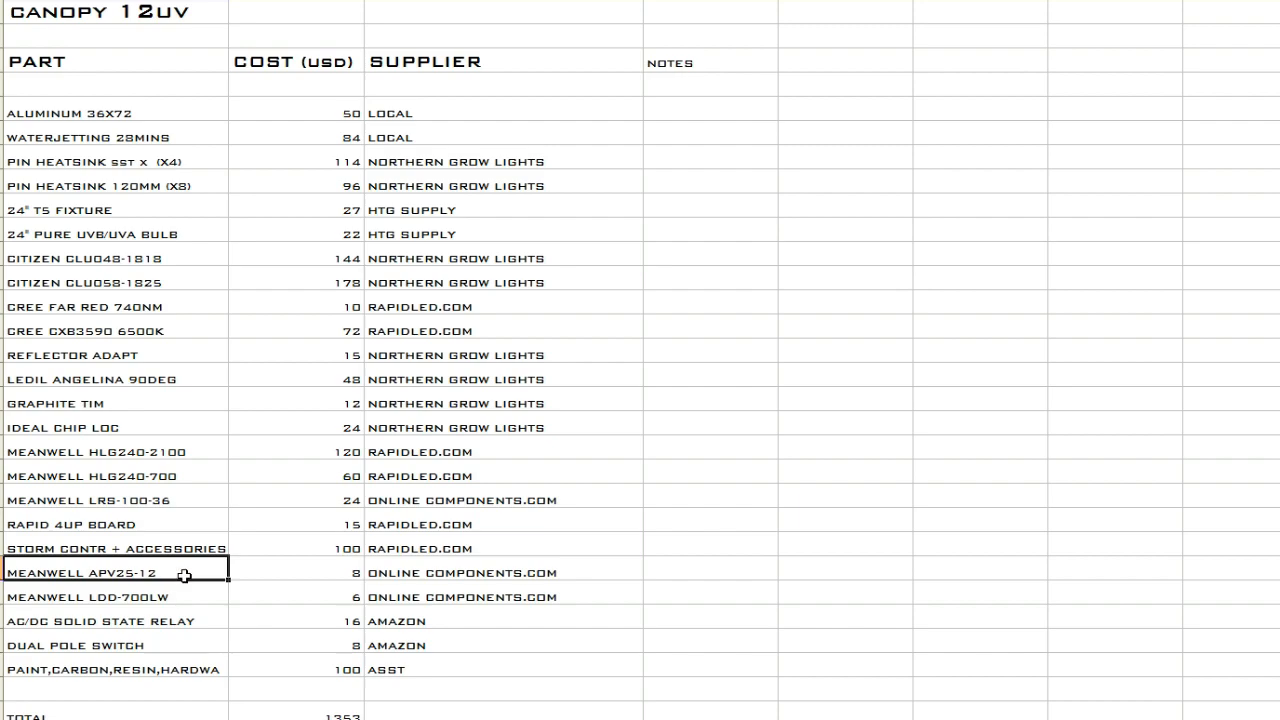
pyautogui.moveTo(210, 572)
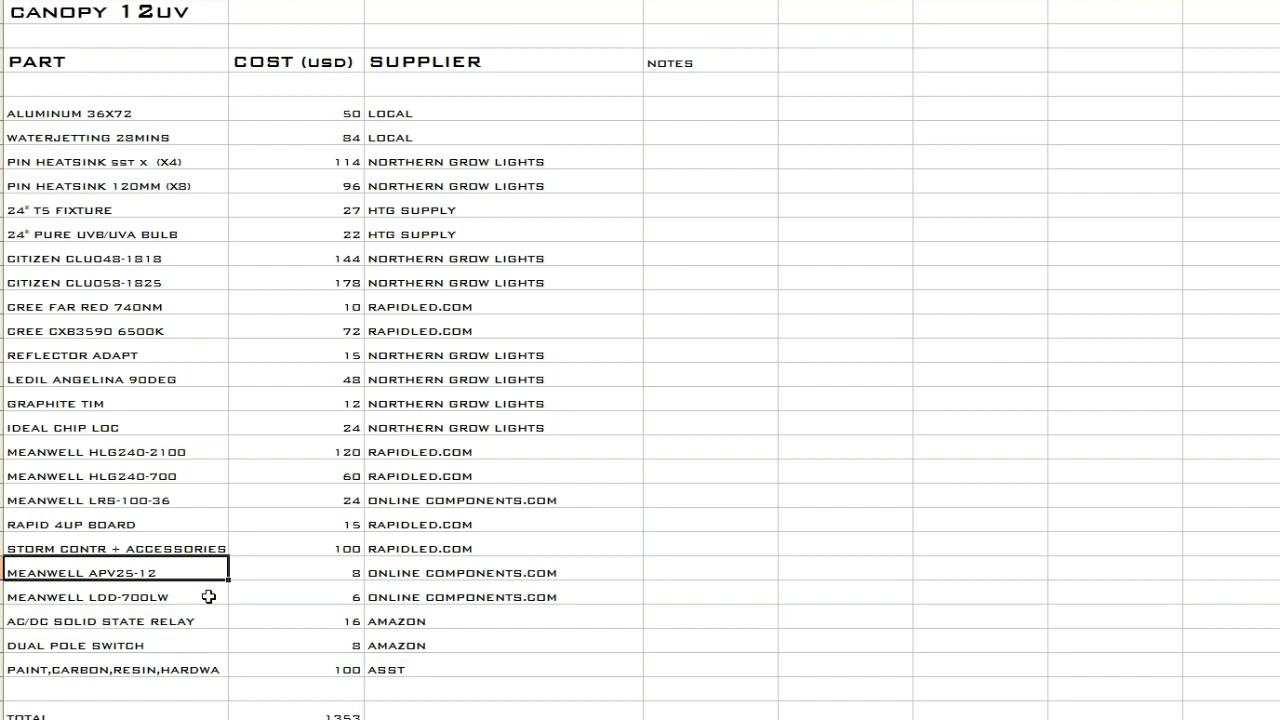
pyautogui.click(114, 596)
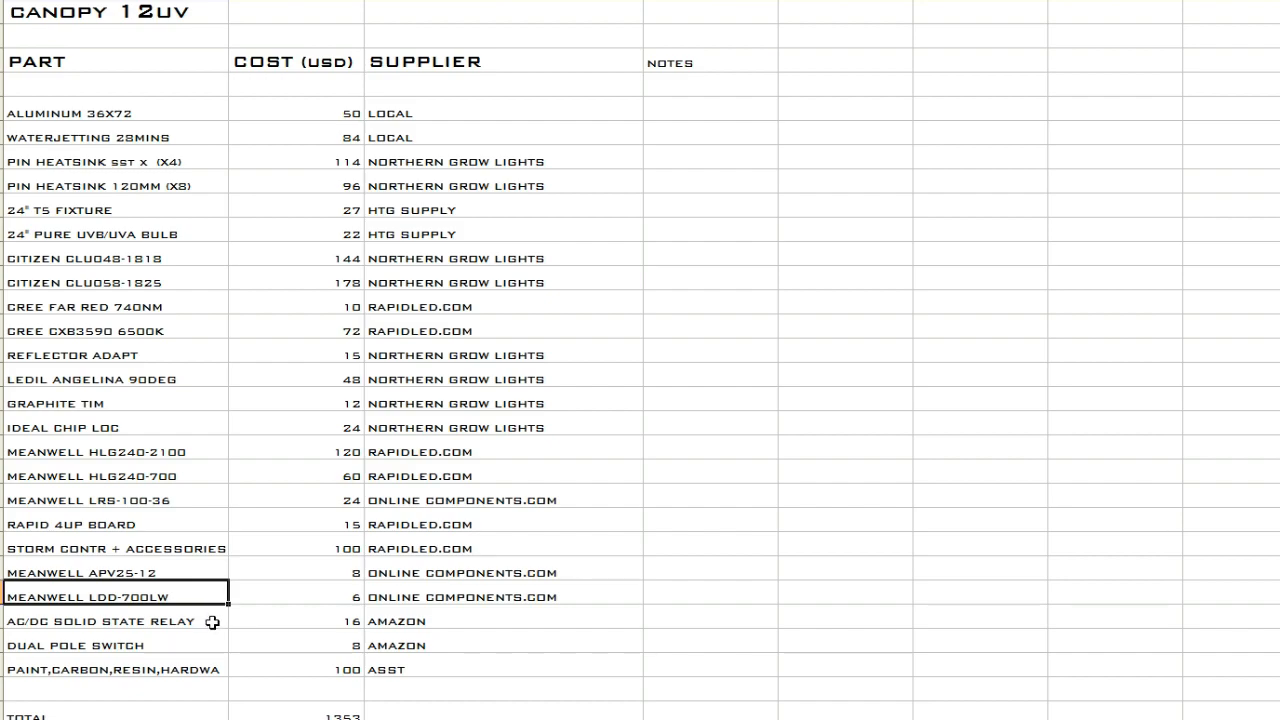
pyautogui.click(114, 620)
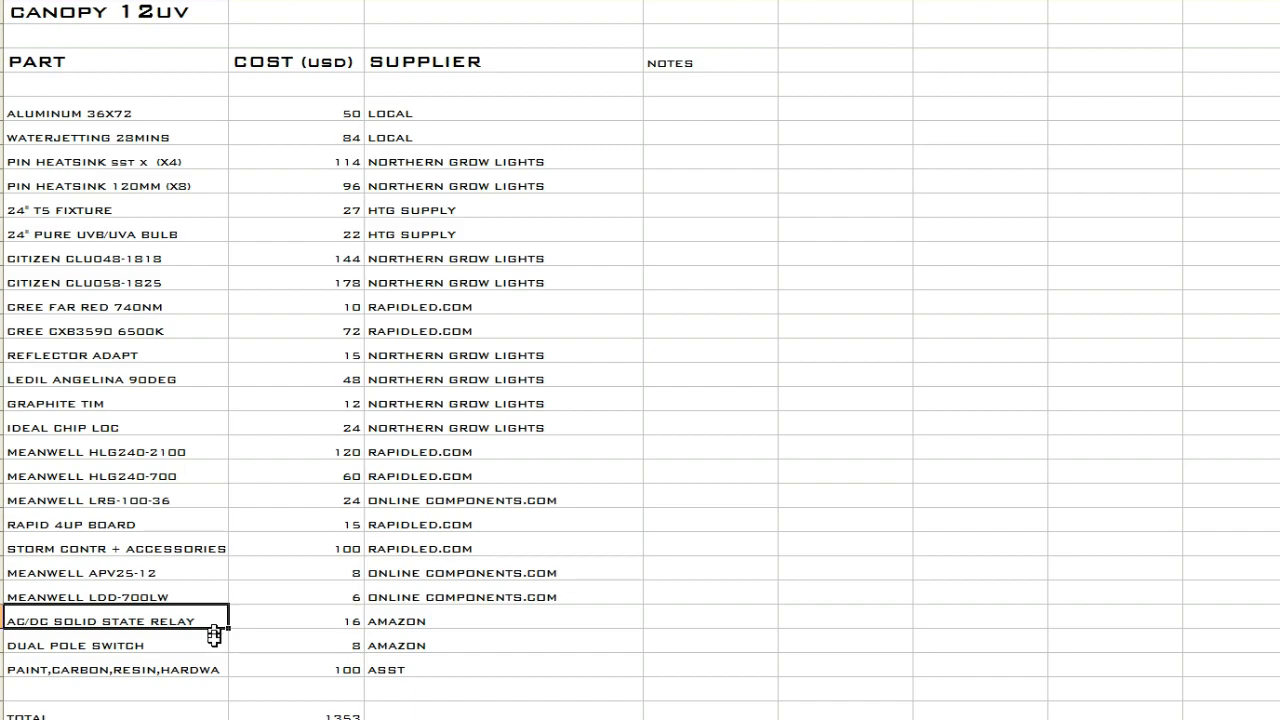
pyautogui.moveTo(208, 652)
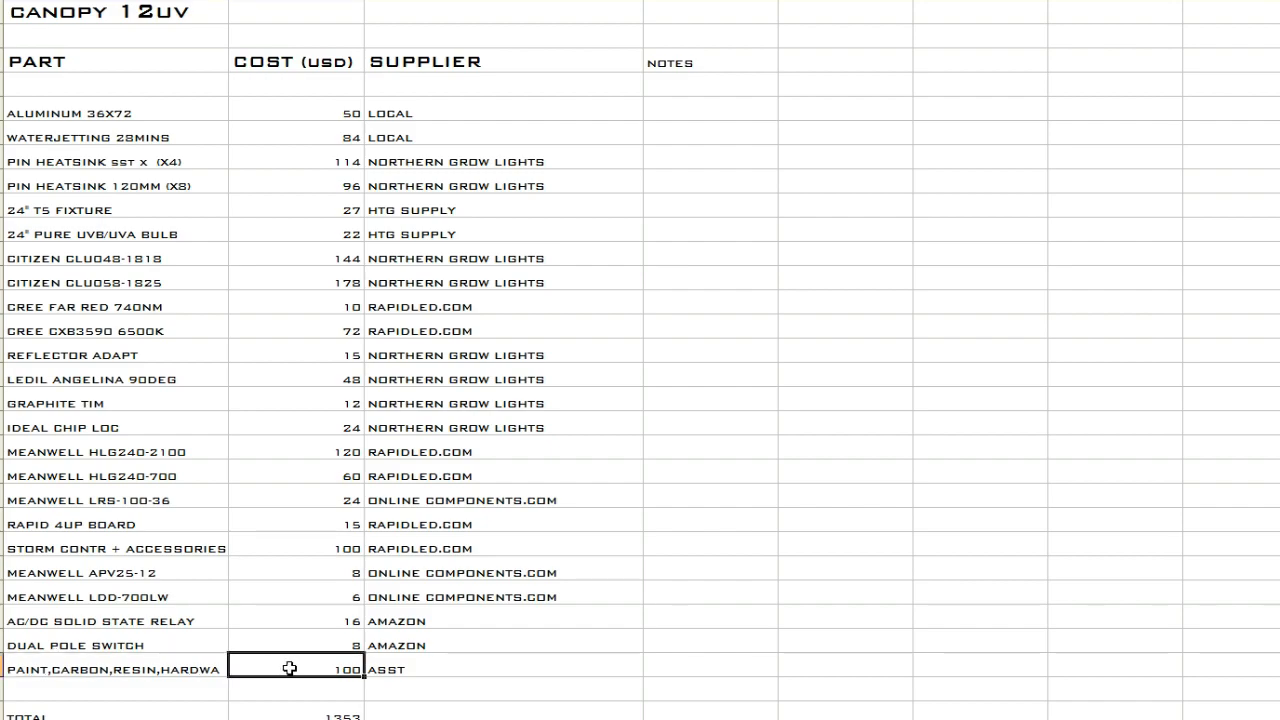
pyautogui.moveTo(312, 708)
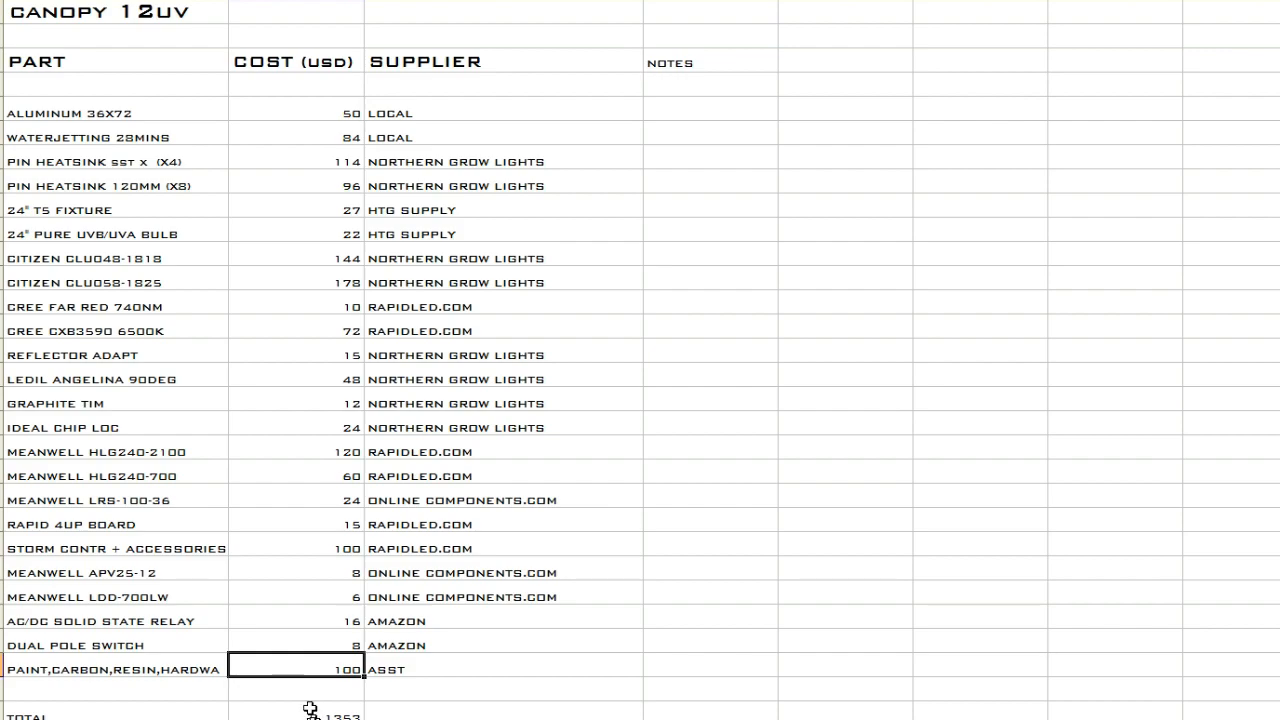
pyautogui.click(296, 712)
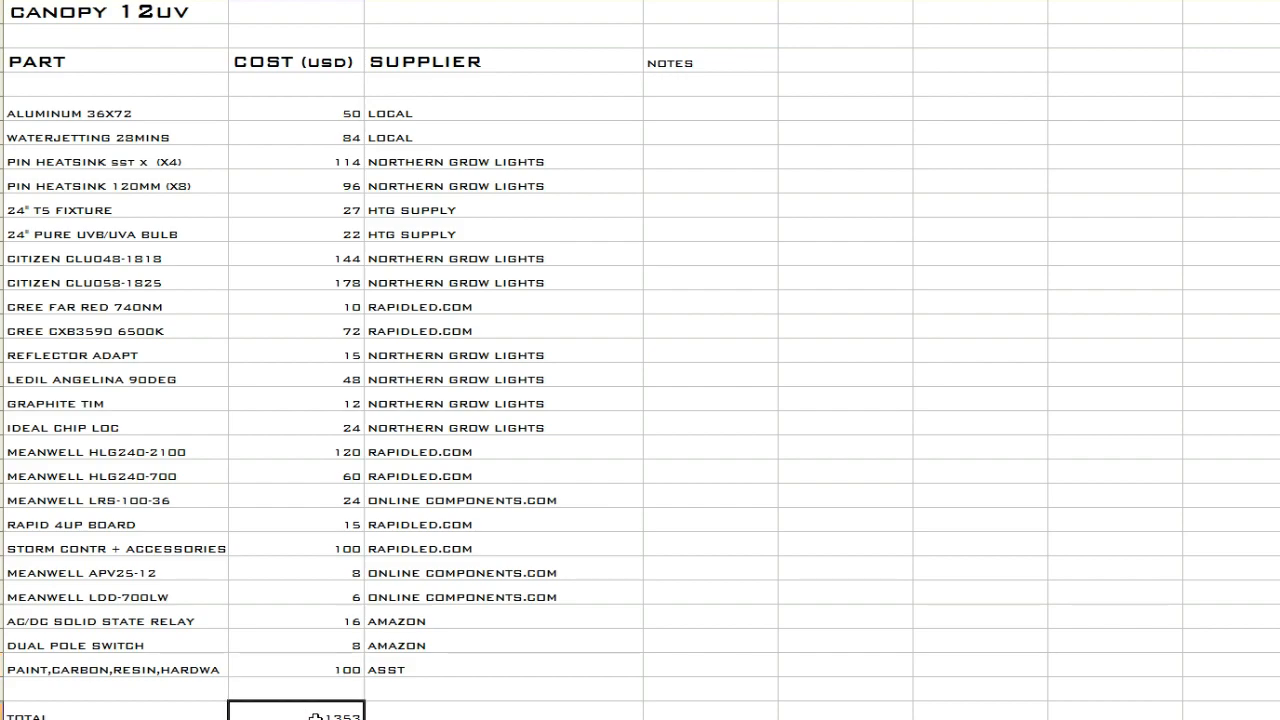